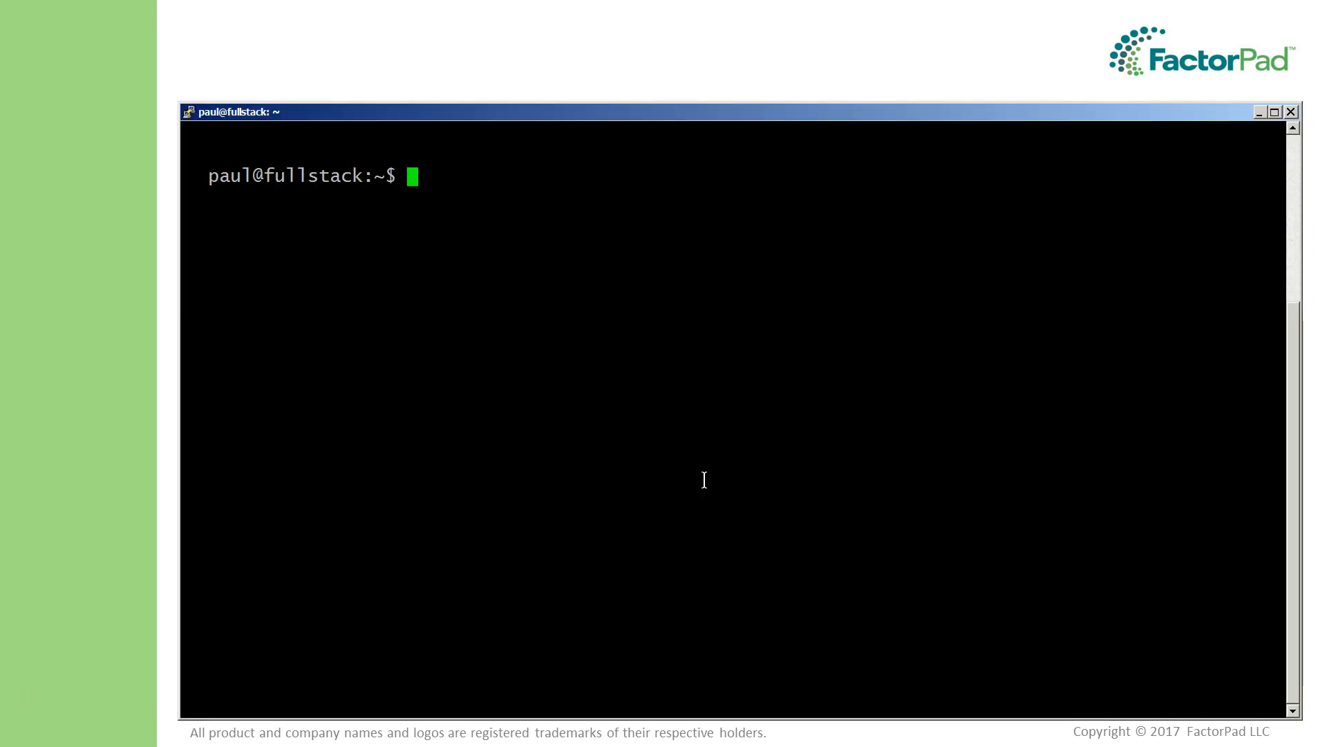
Step: Look up whatis descriptions for printenv, set, export, echo, whatis, ls, clear, less and man
type("whatis printenv")
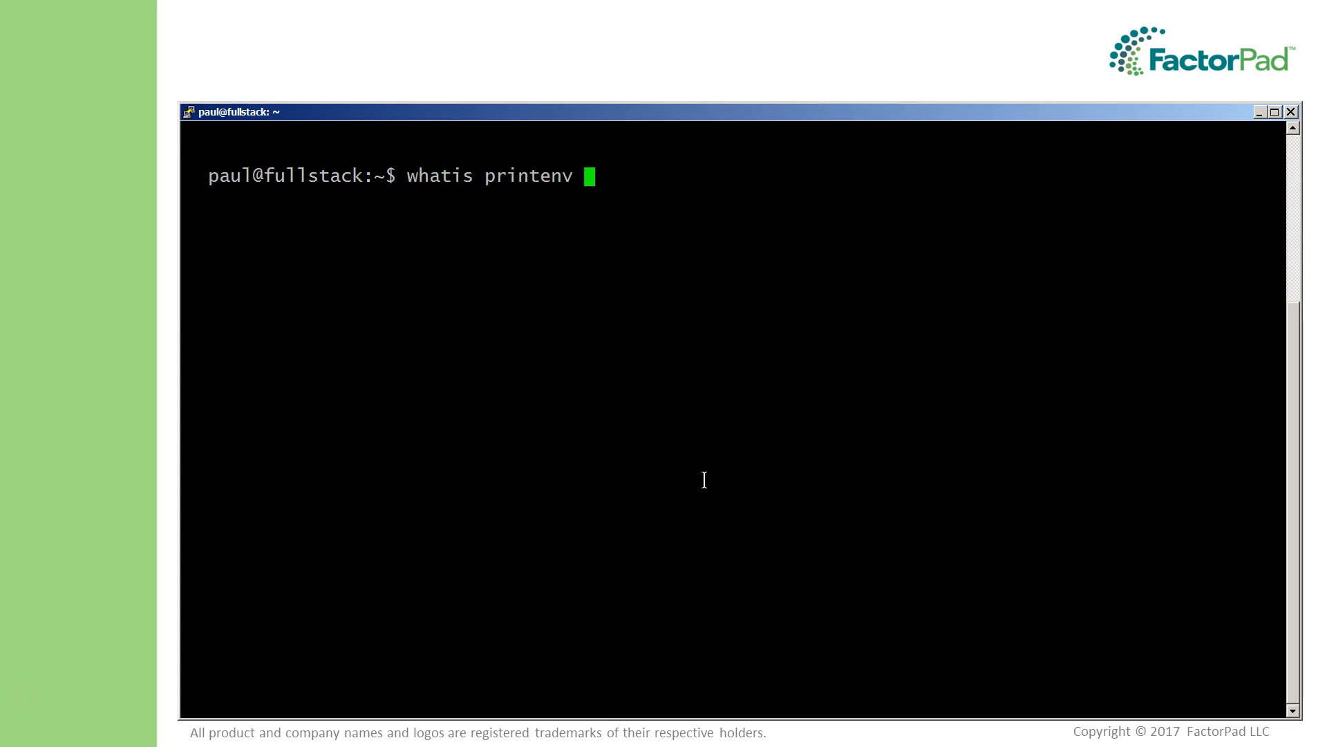
type("set export")
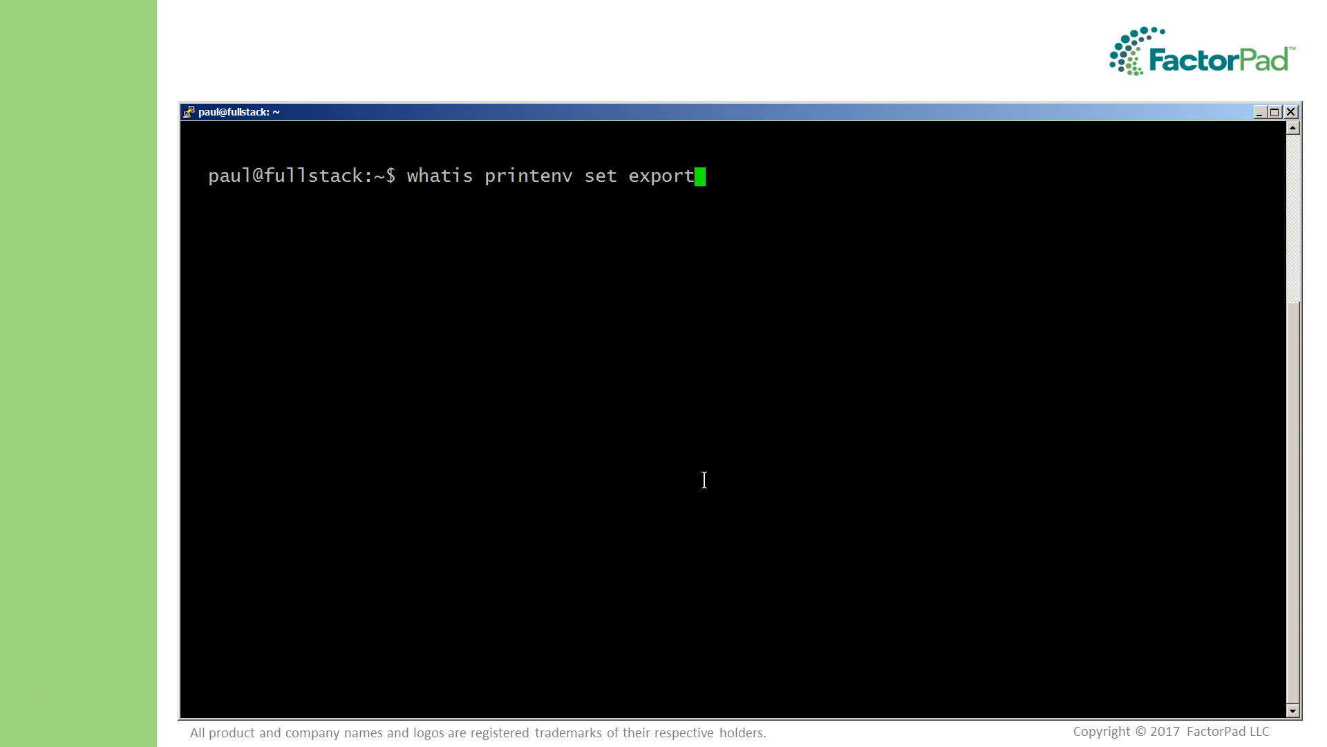
type("echo whati")
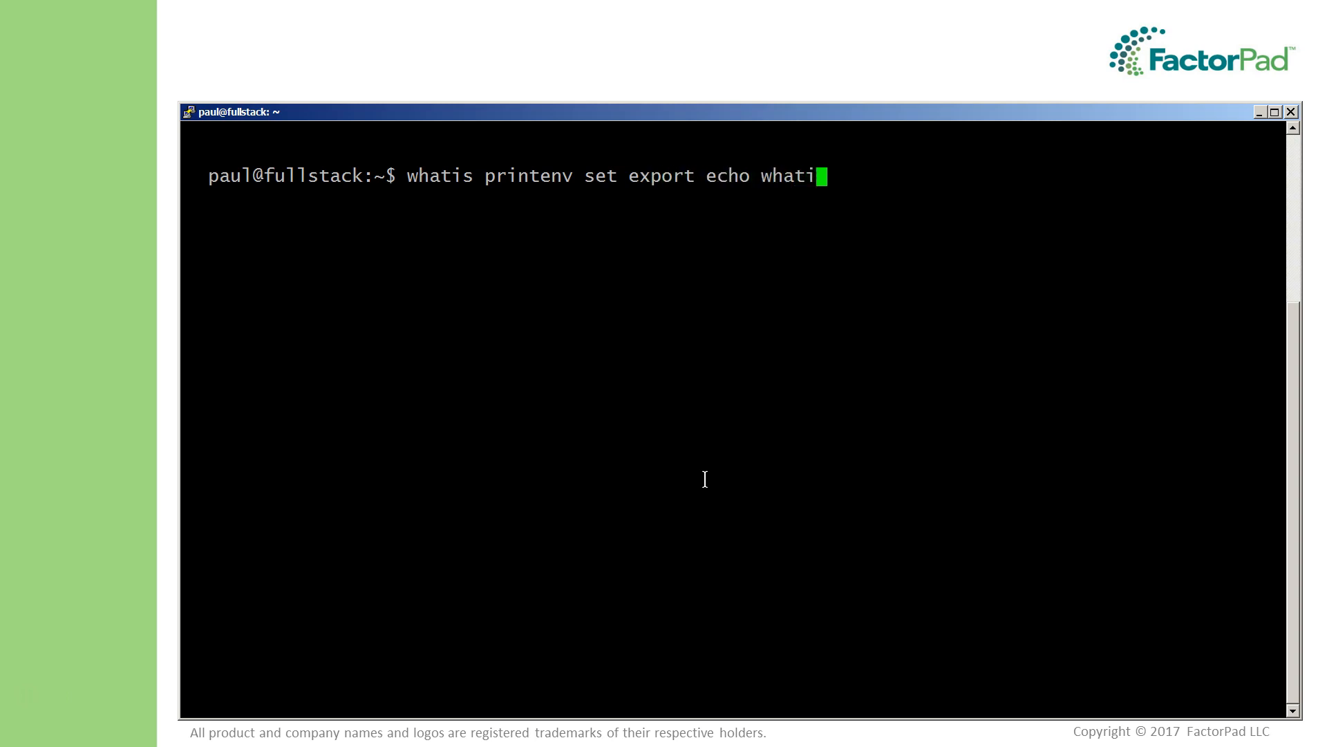
type("s ls clear less man")
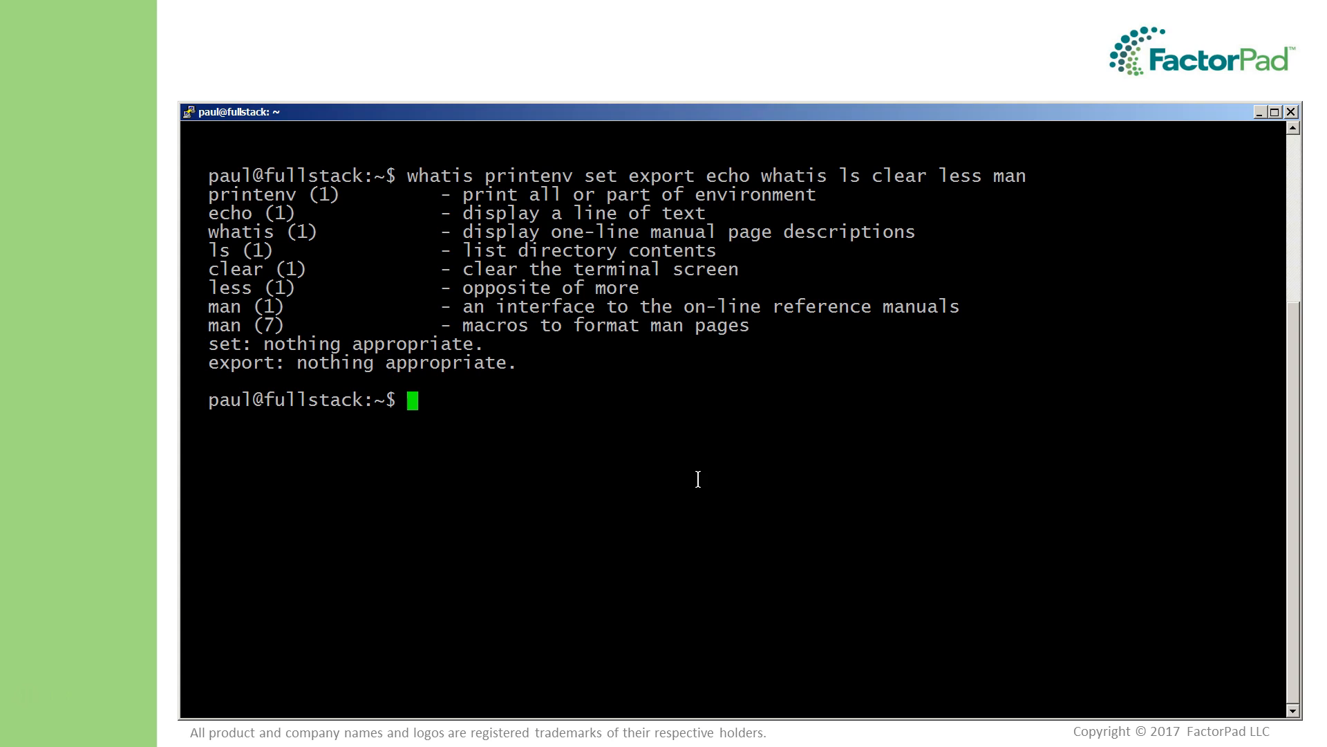
mouse_move(178, 335)
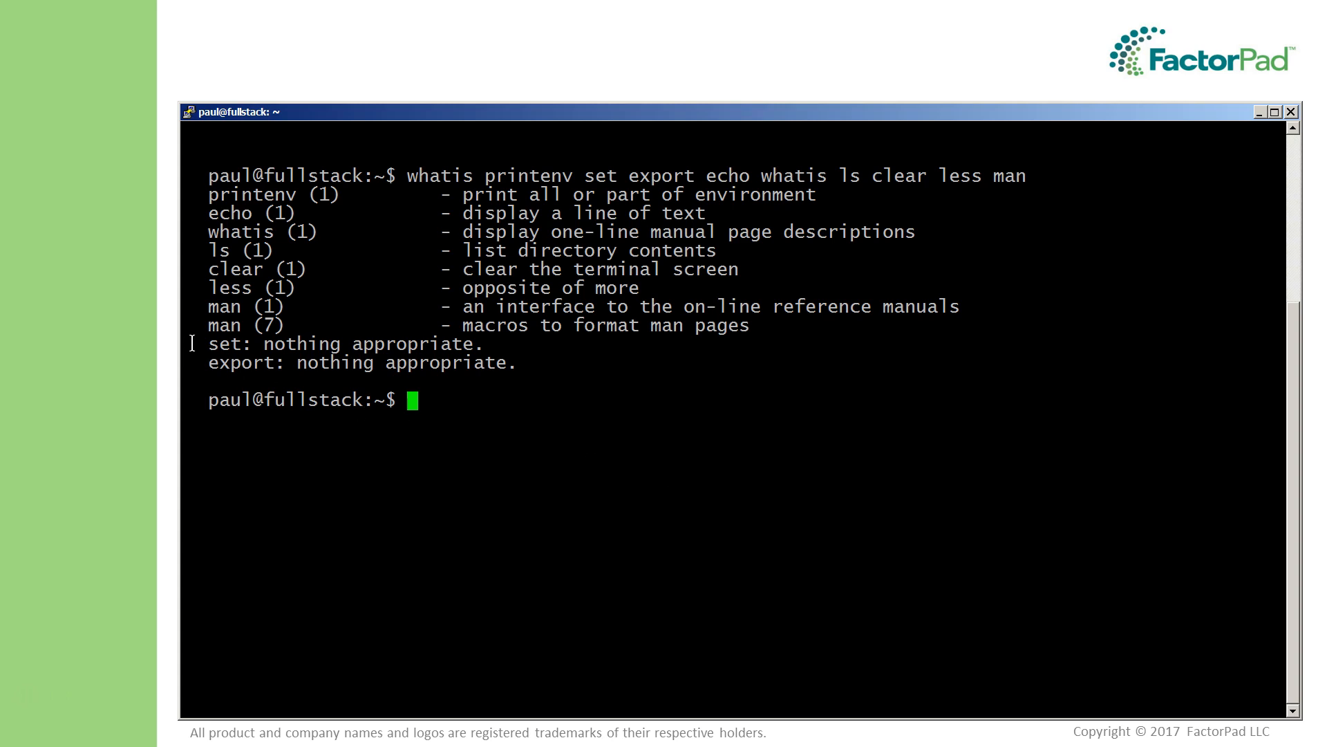
Step: Run bash --help to list the bash version, usage, long options and shell options
type("b")
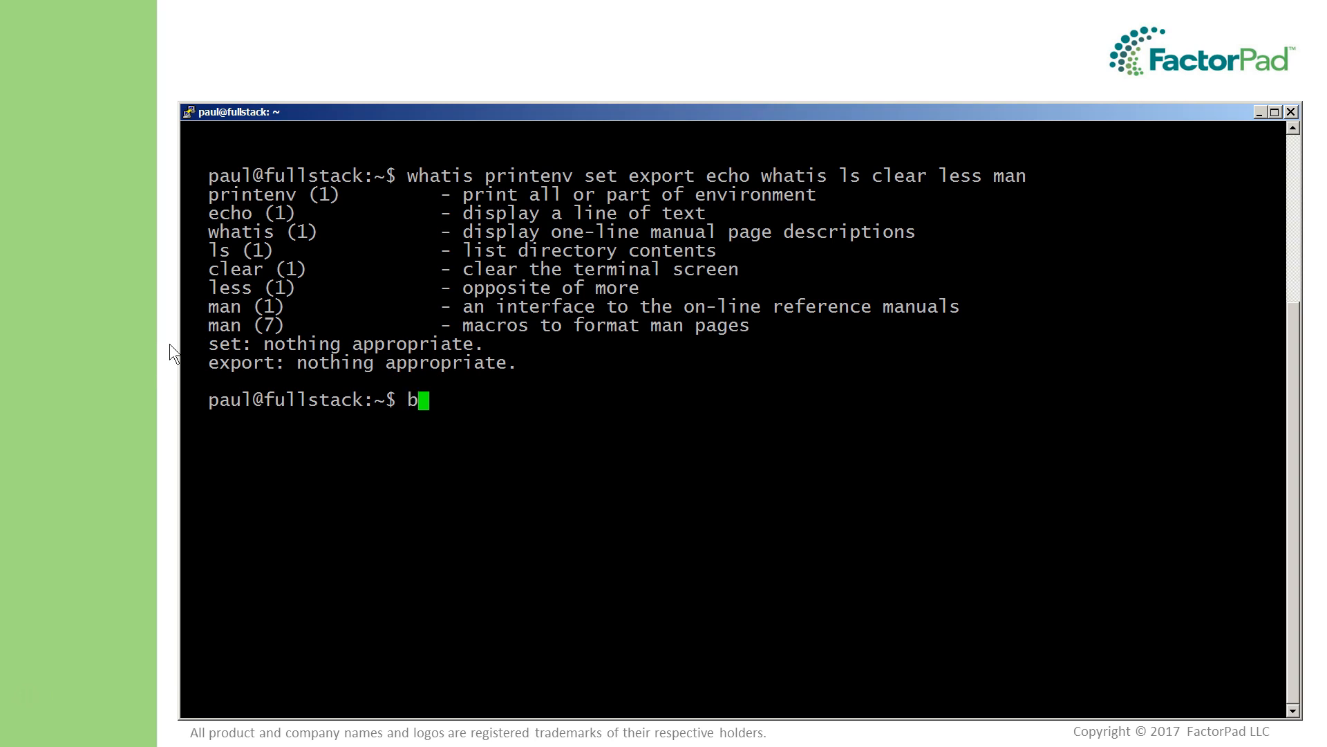
type("ash --hel")
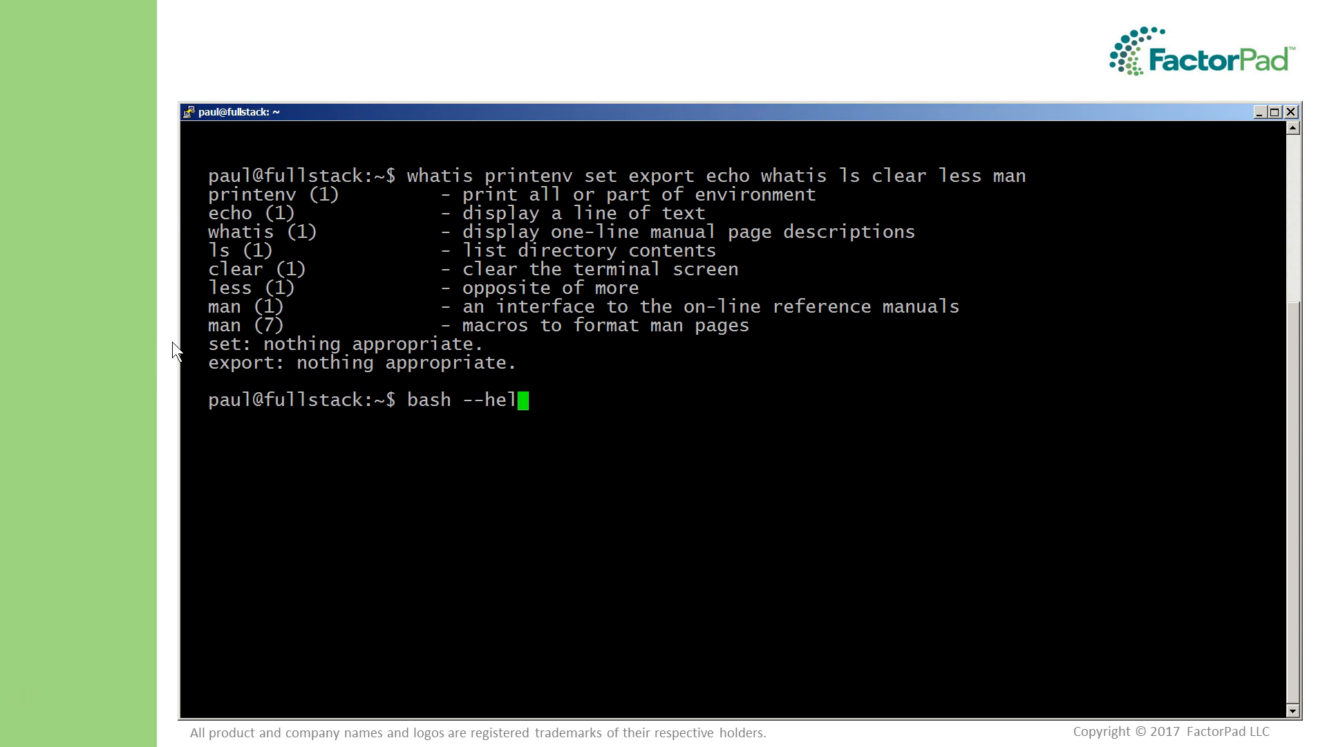
type("p")
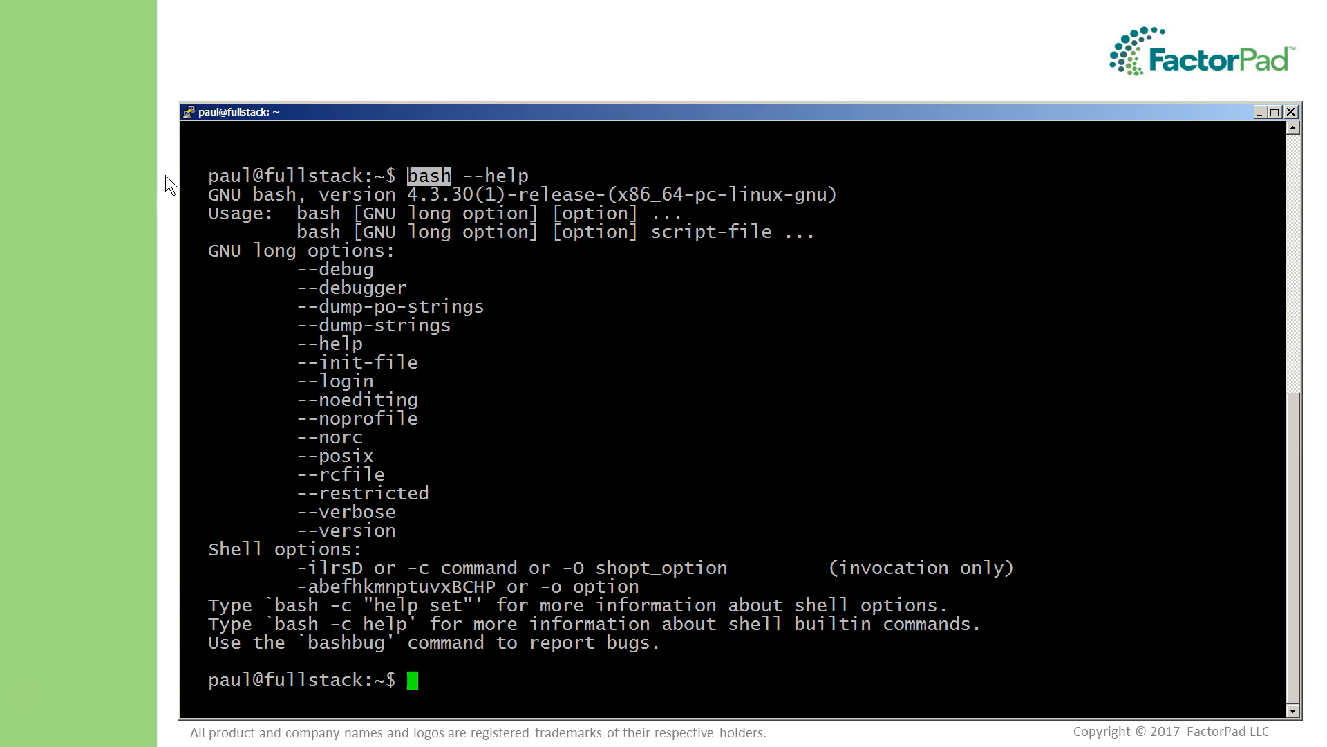
type("print")
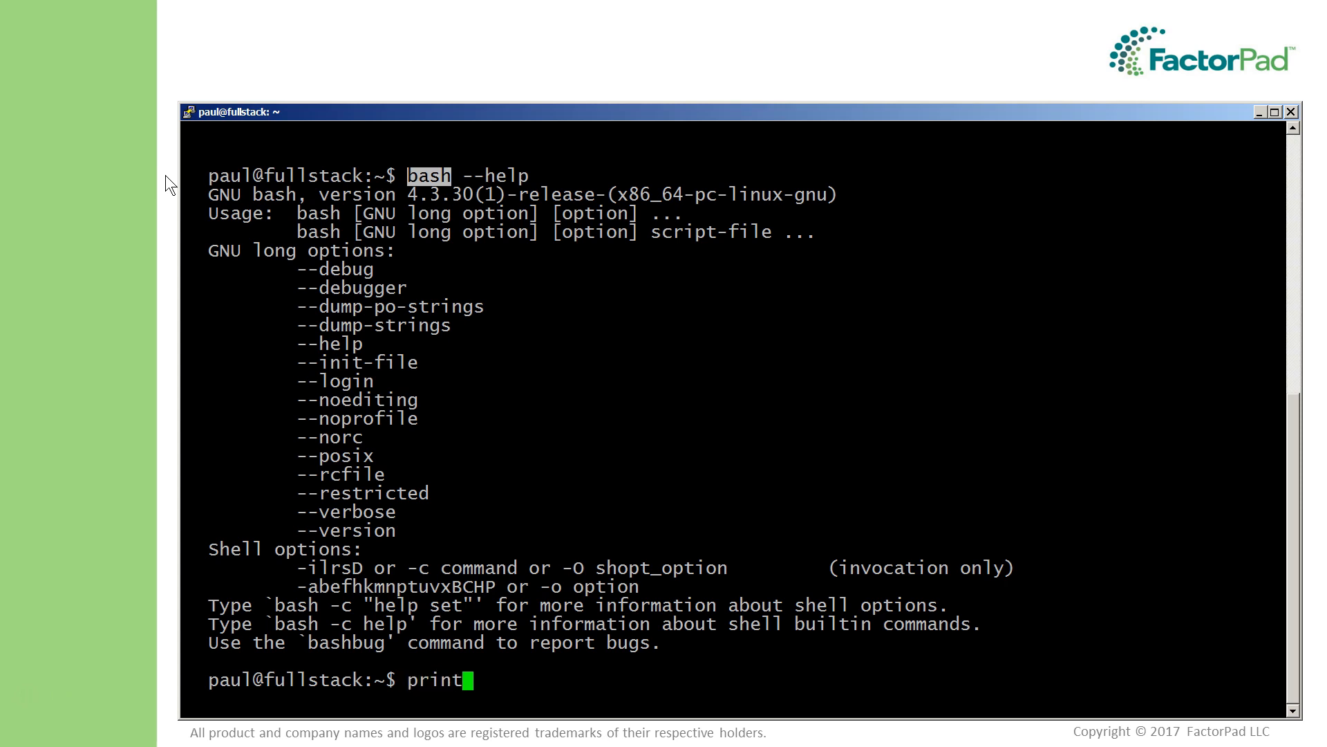
Step: Print HOME (/home/paul), then list all environment variables with printenv and scroll through them
type("env HOME")
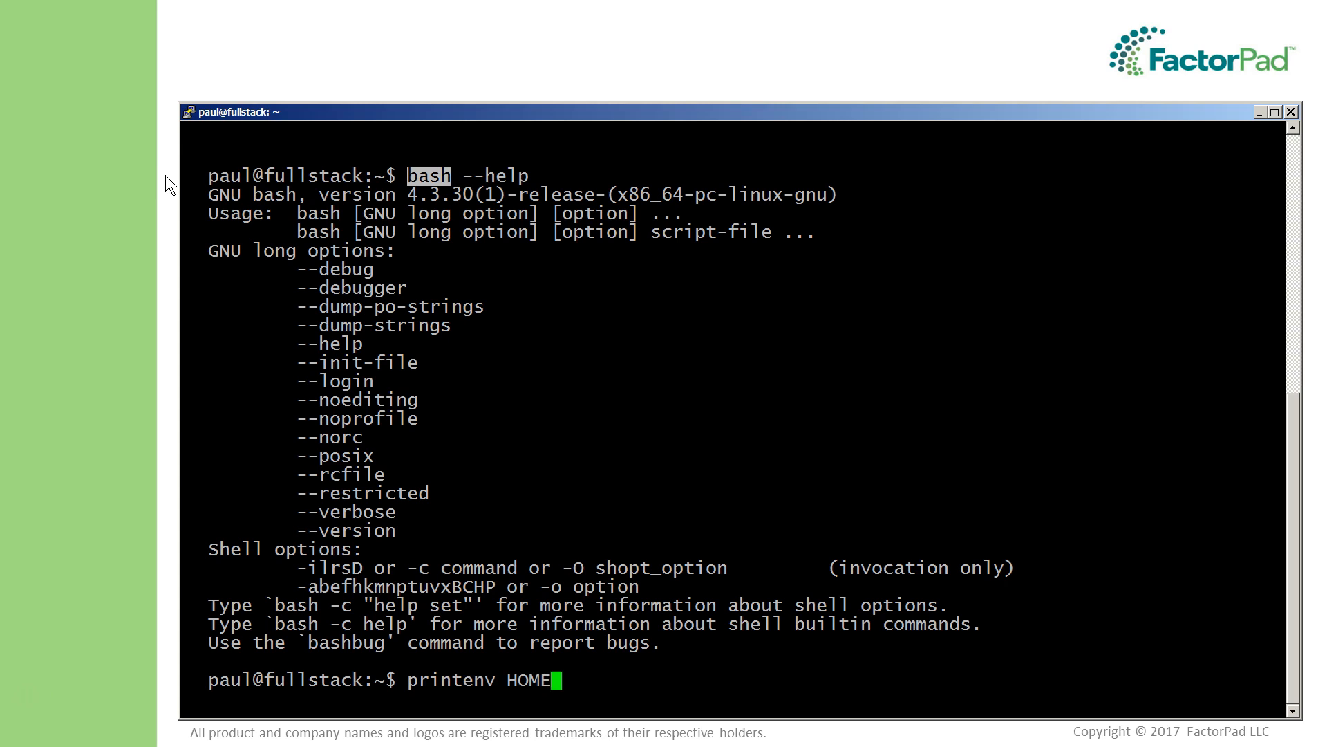
key("Return")
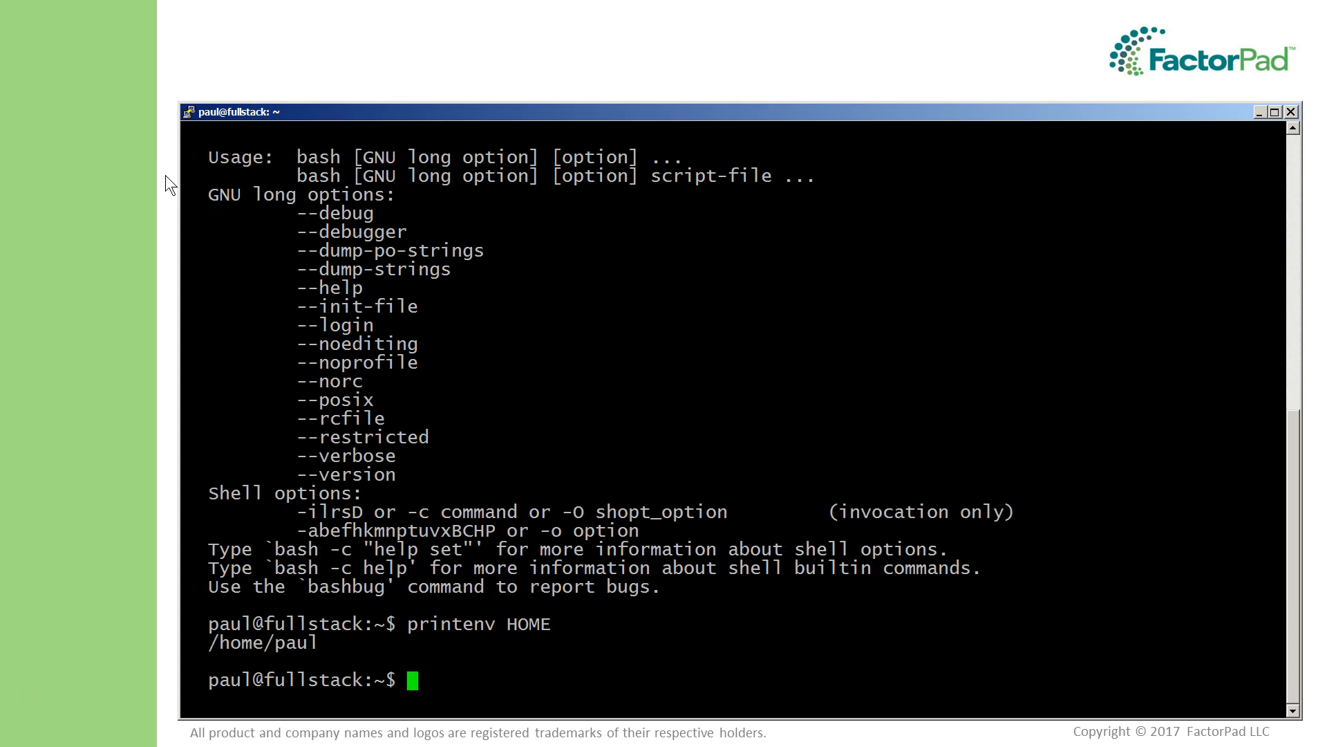
type("printe")
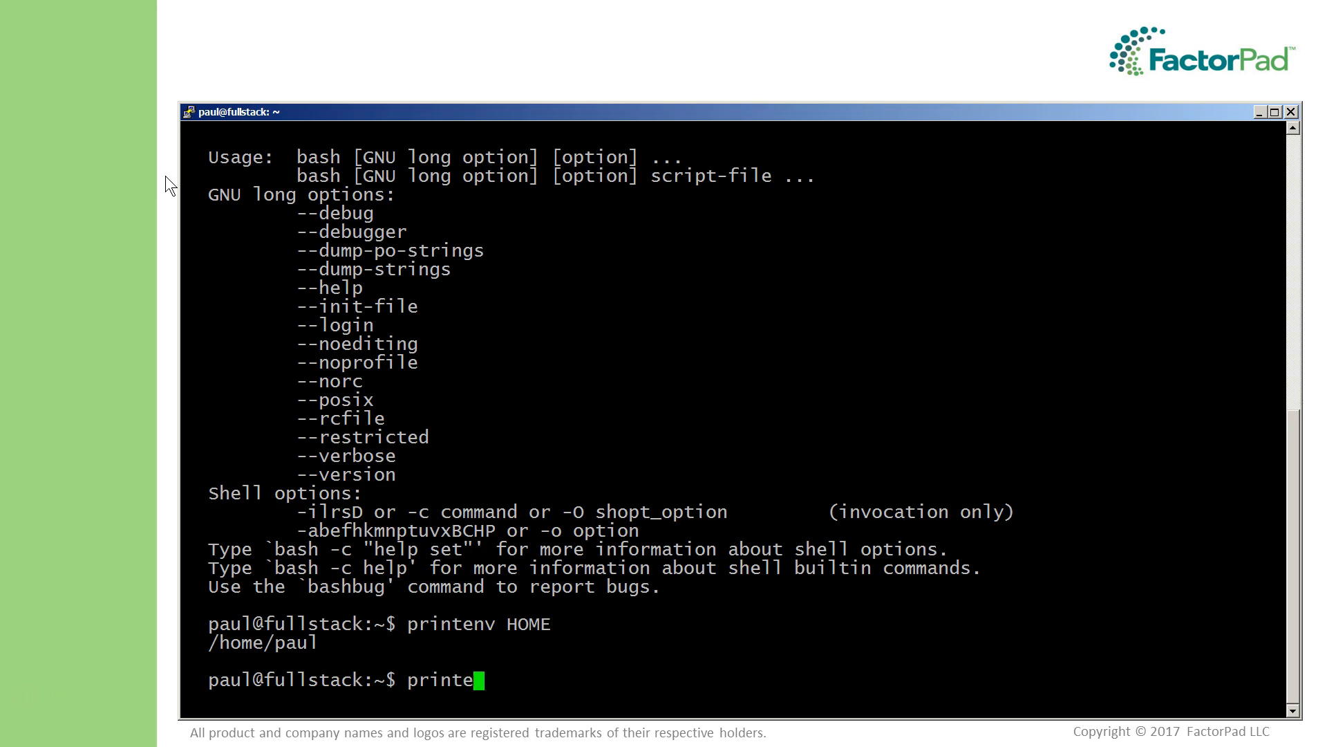
type("nv")
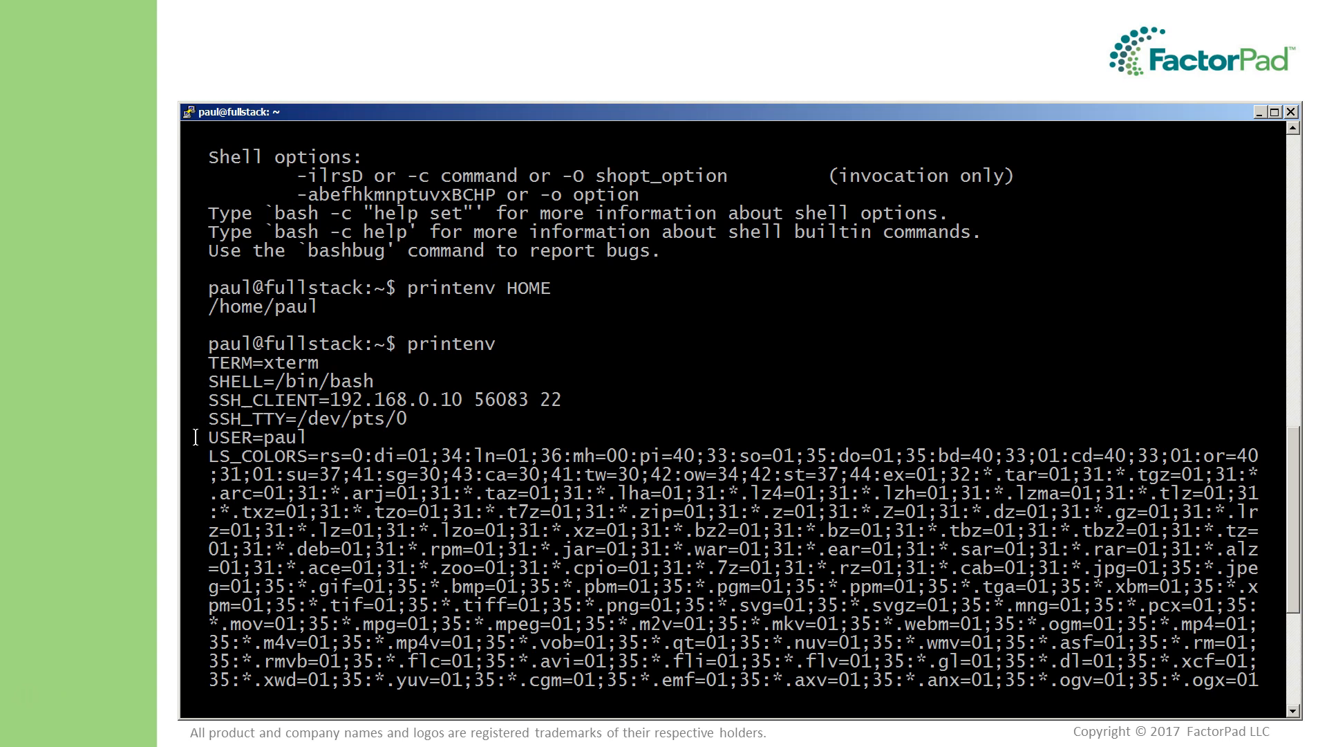
scroll("down", 3)
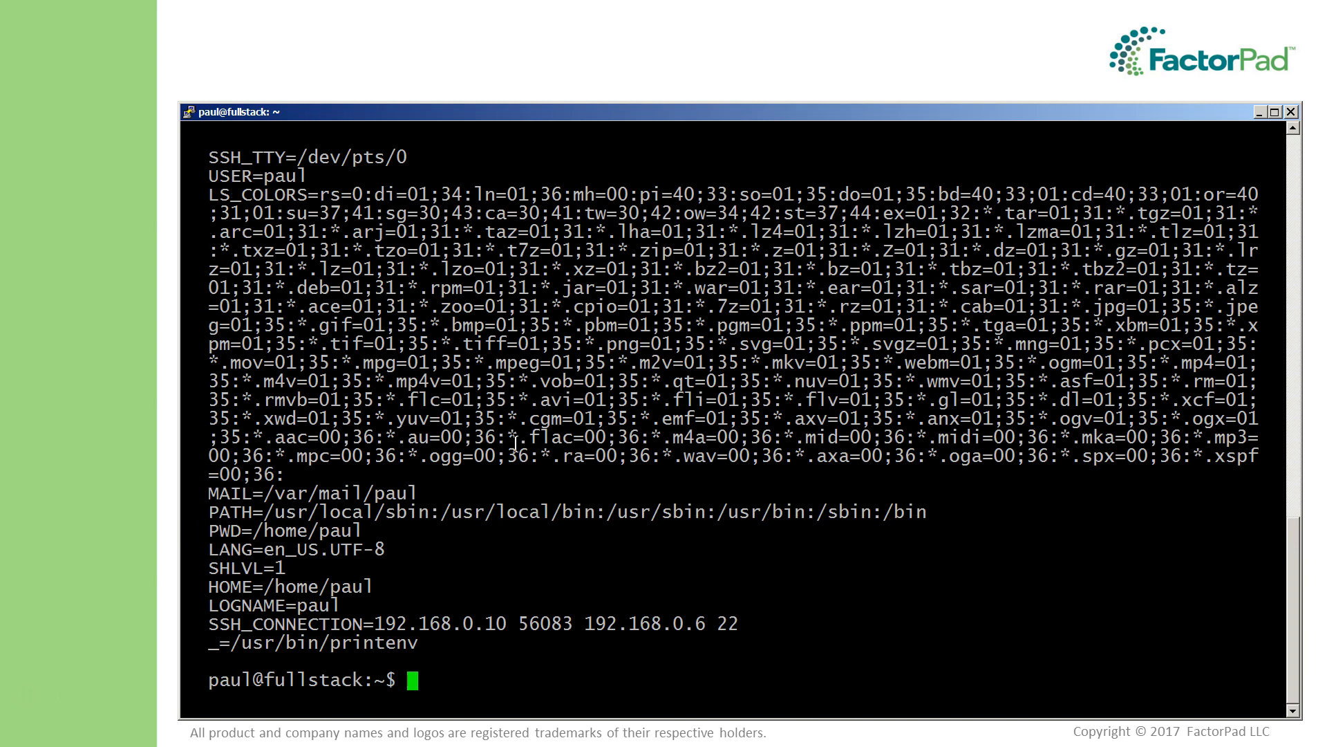
mouse_move(389, 193)
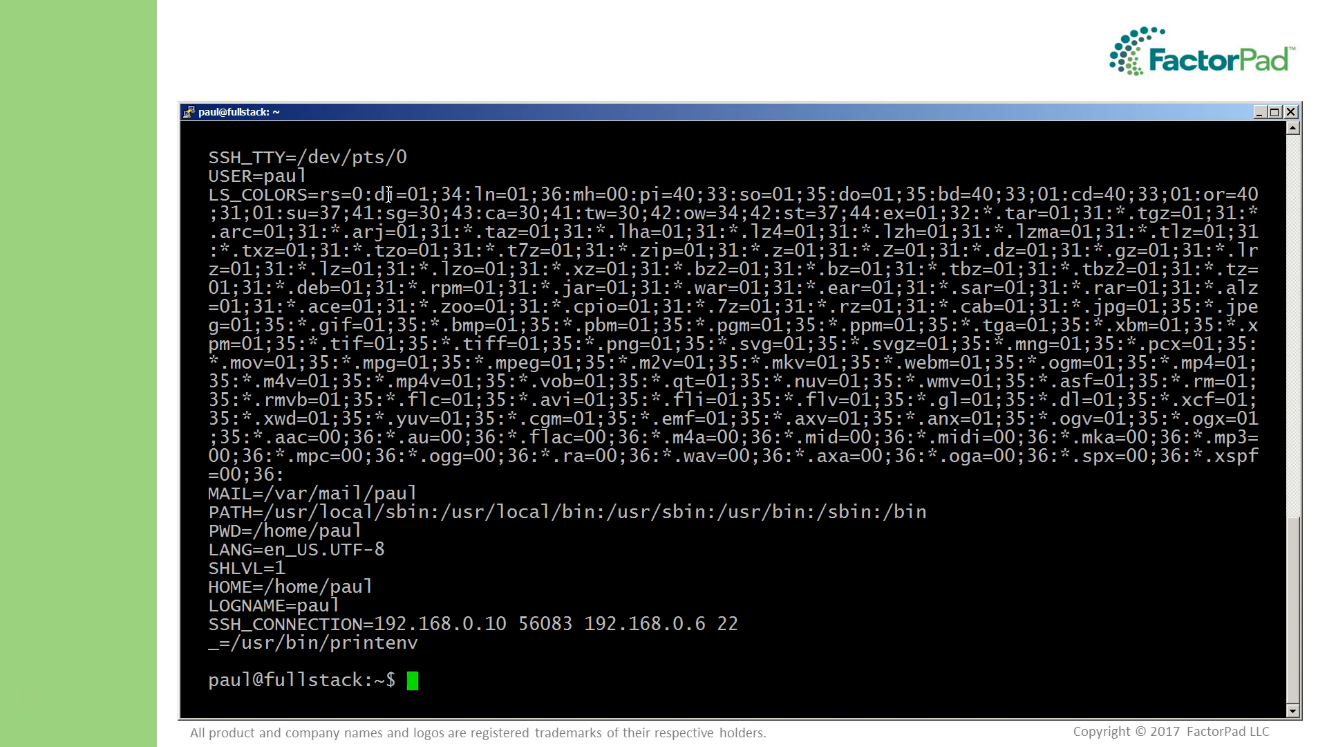
mouse_move(167, 206)
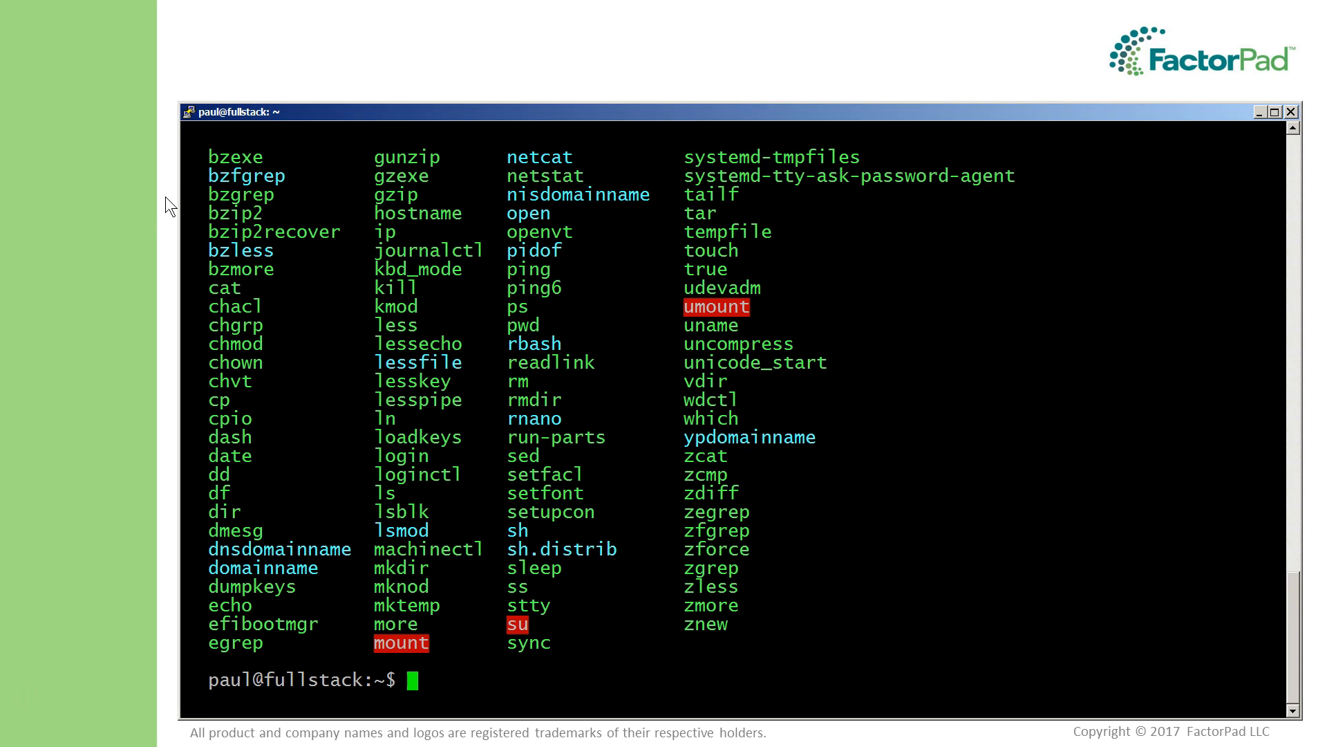
Step: Clear the terminal to a fresh empty prompt
type("clea")
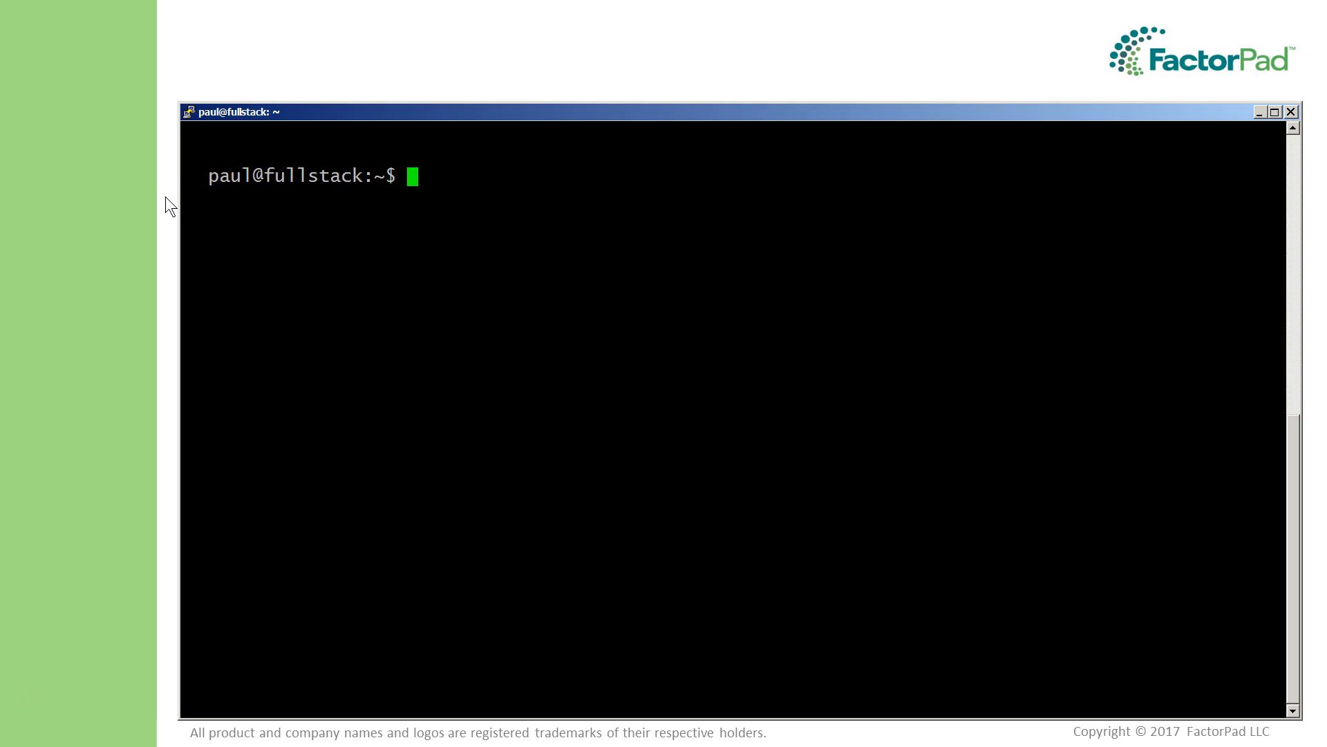
Step: Page through shell variables with set | less, then view the bash manual page
type("set")
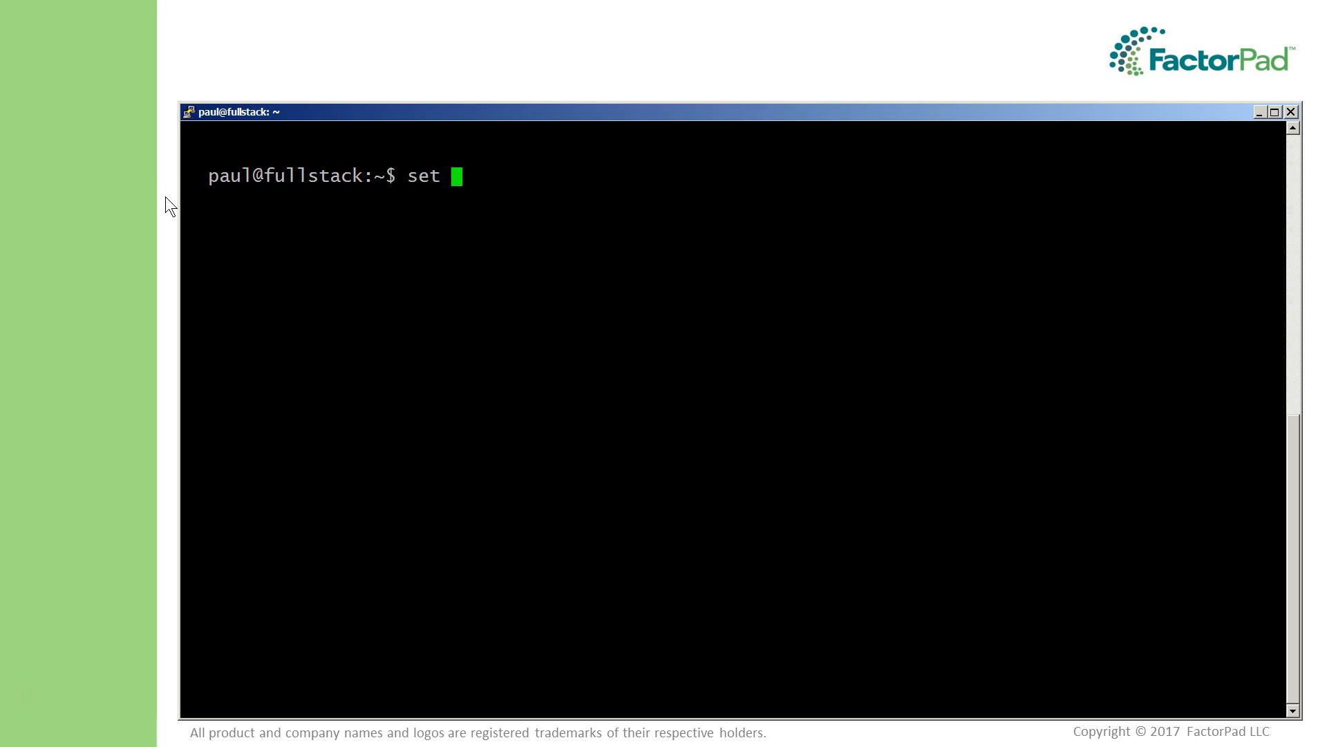
type("| less")
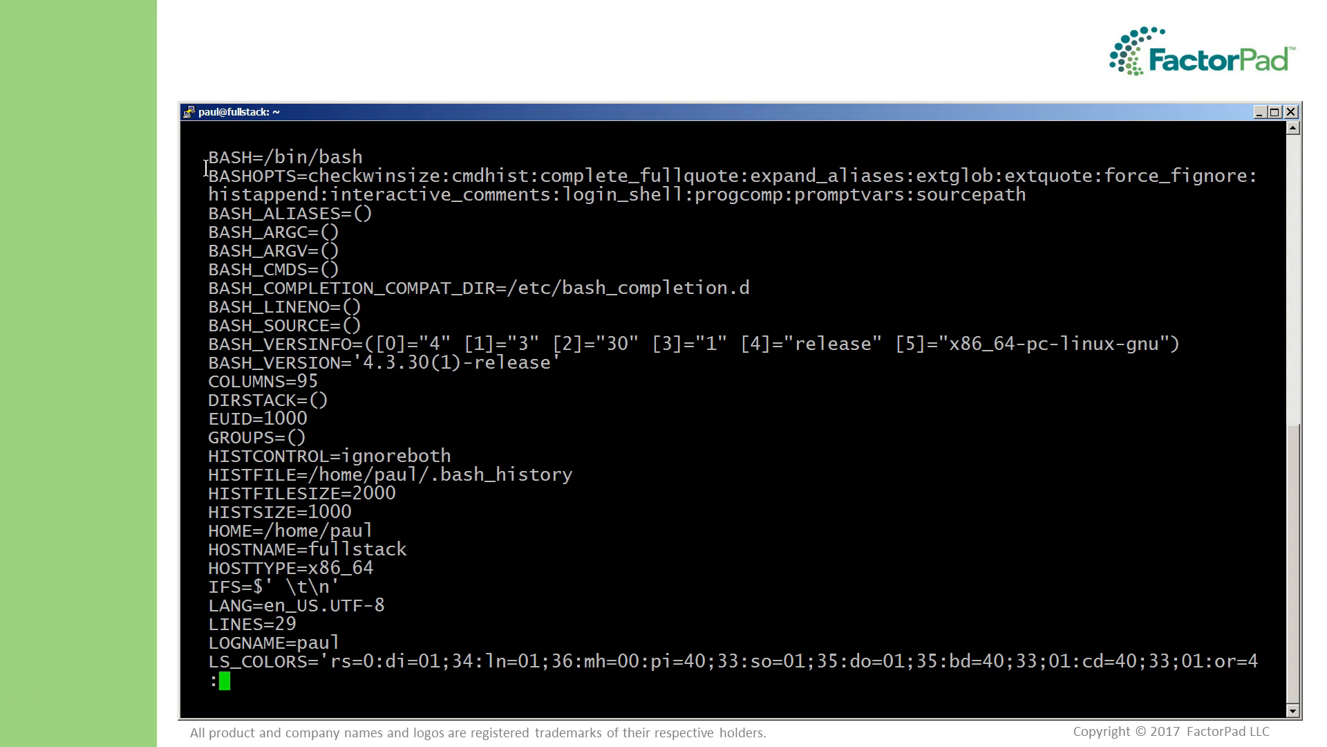
mouse_move(203, 652)
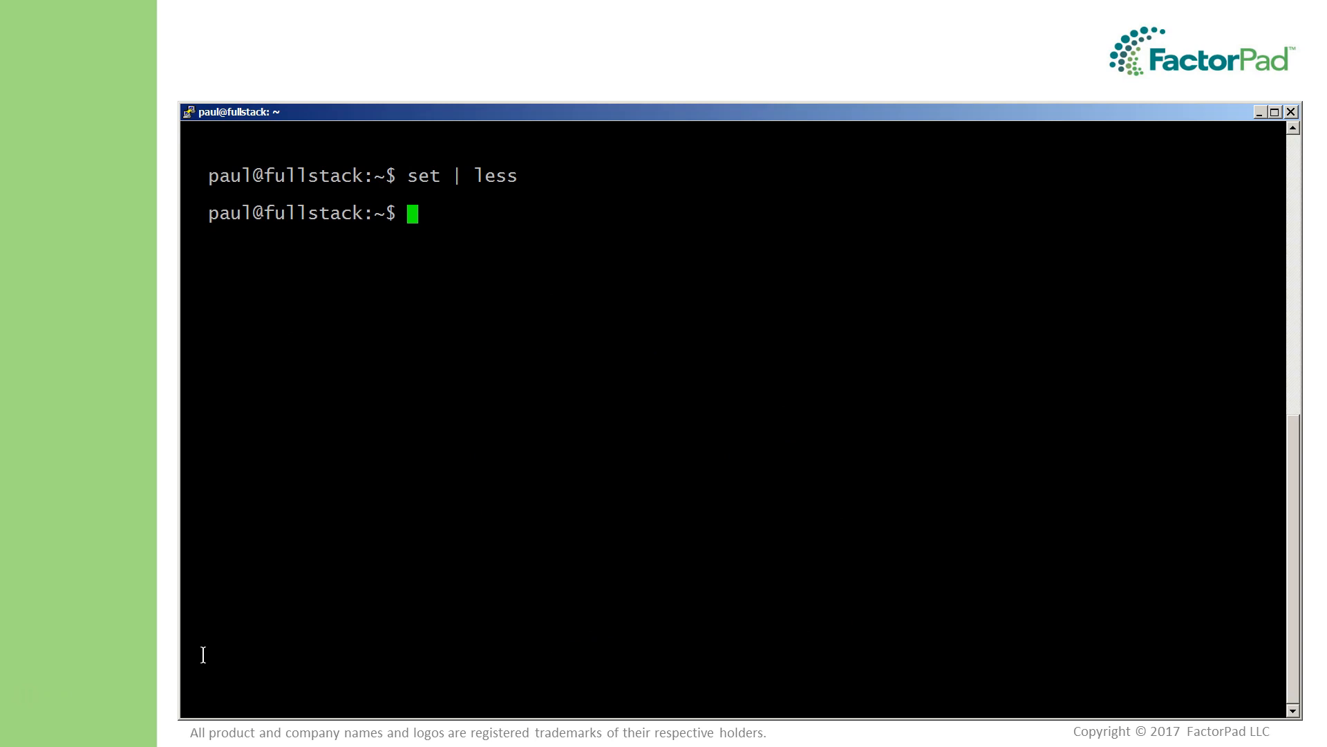
type("man bash")
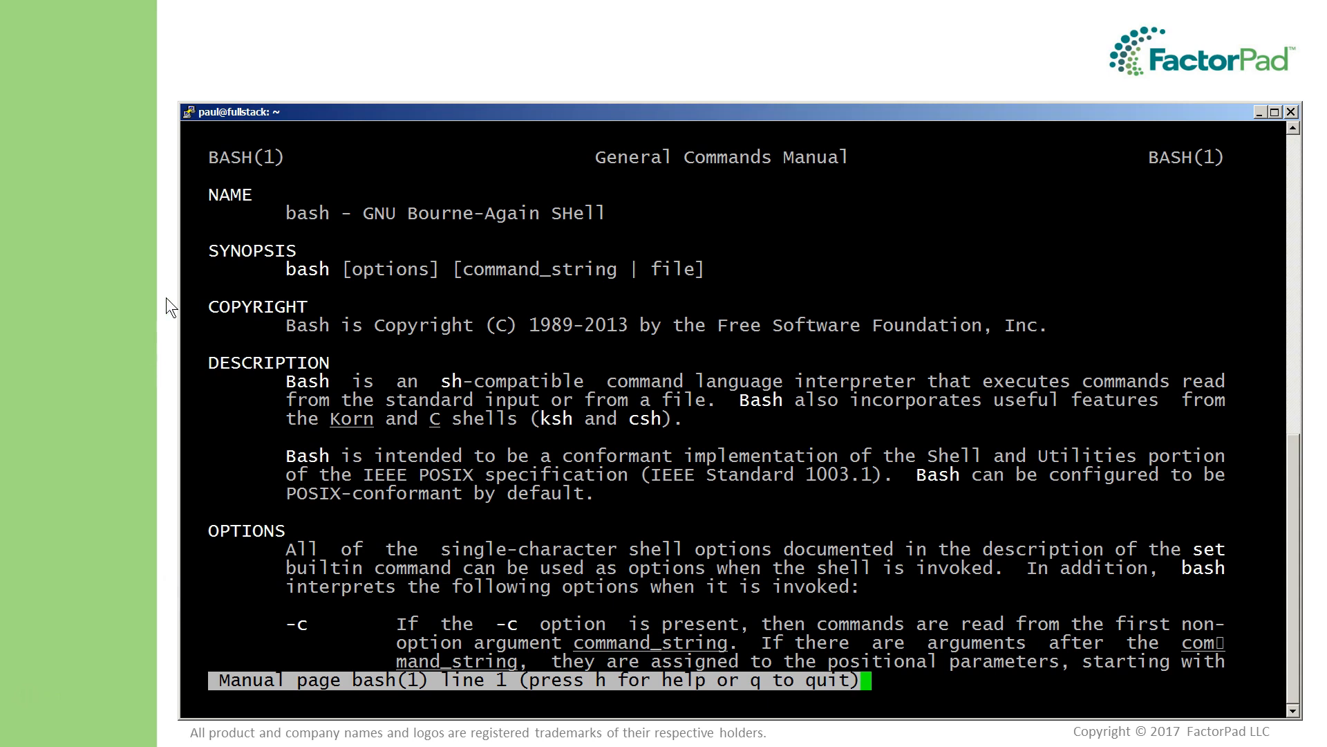
mouse_move(174, 229)
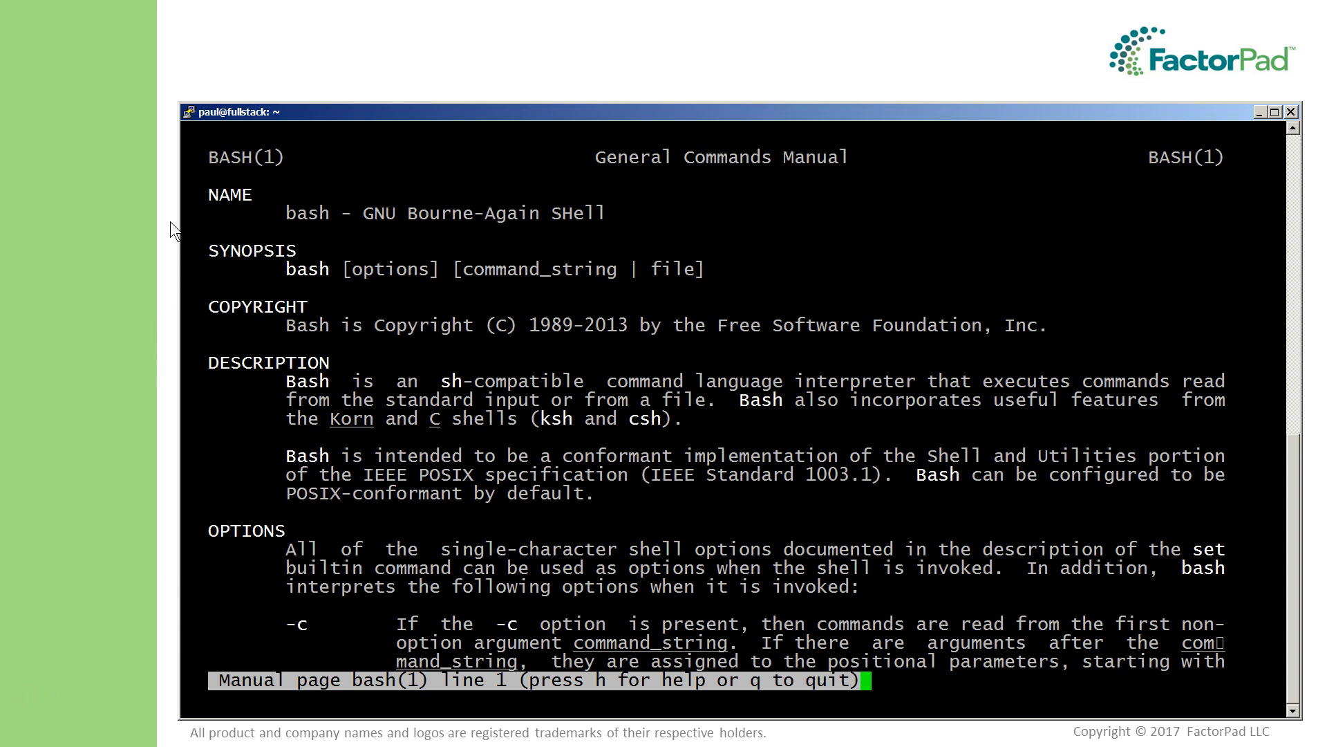
type("3440")
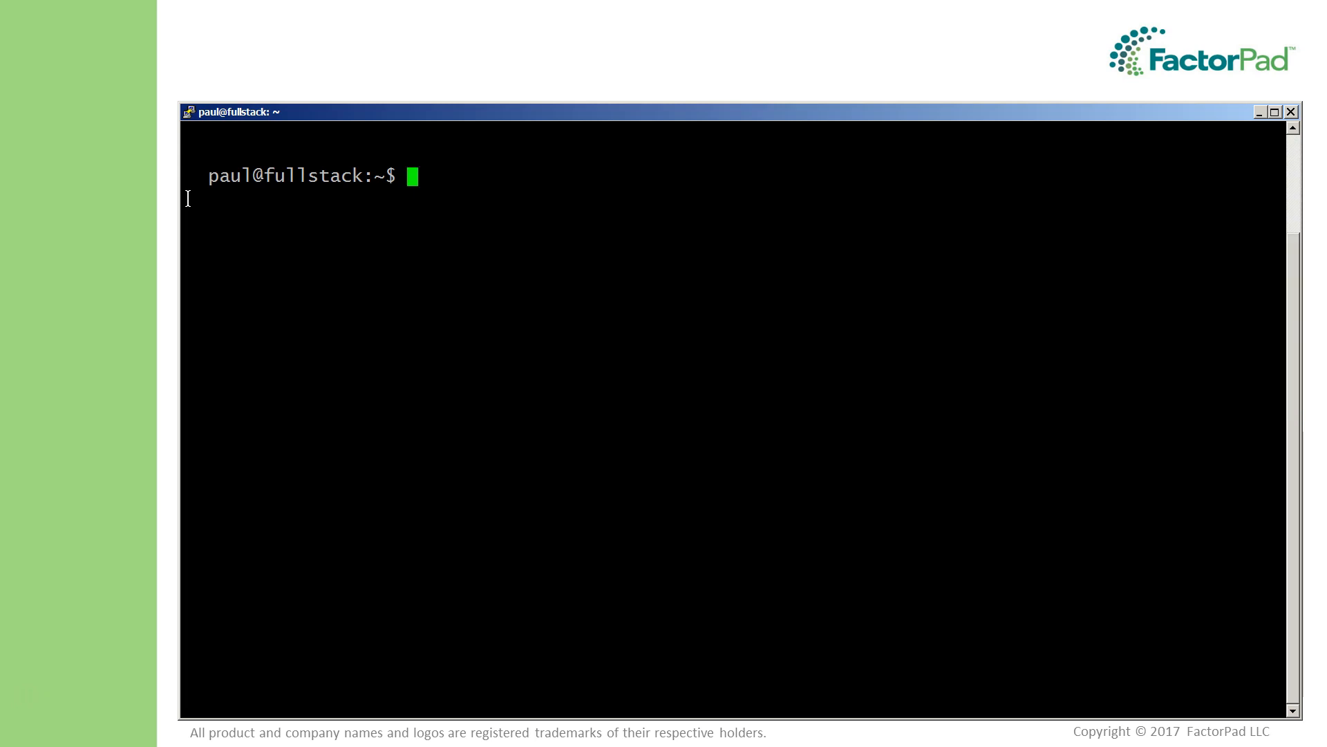
Step: Set VAR1=sabbatical, echo it, and check that printenv VAR1 prints nothing
type("VAR1=s")
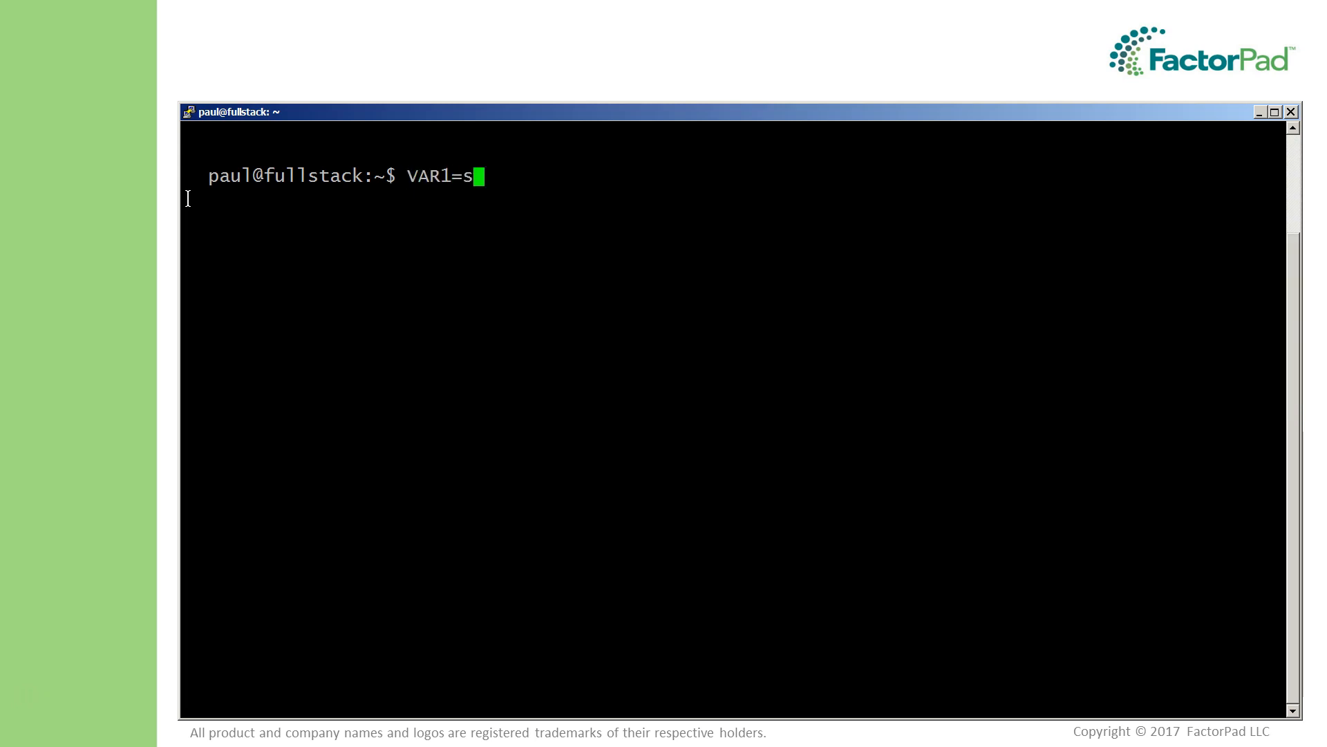
type("abbatical")
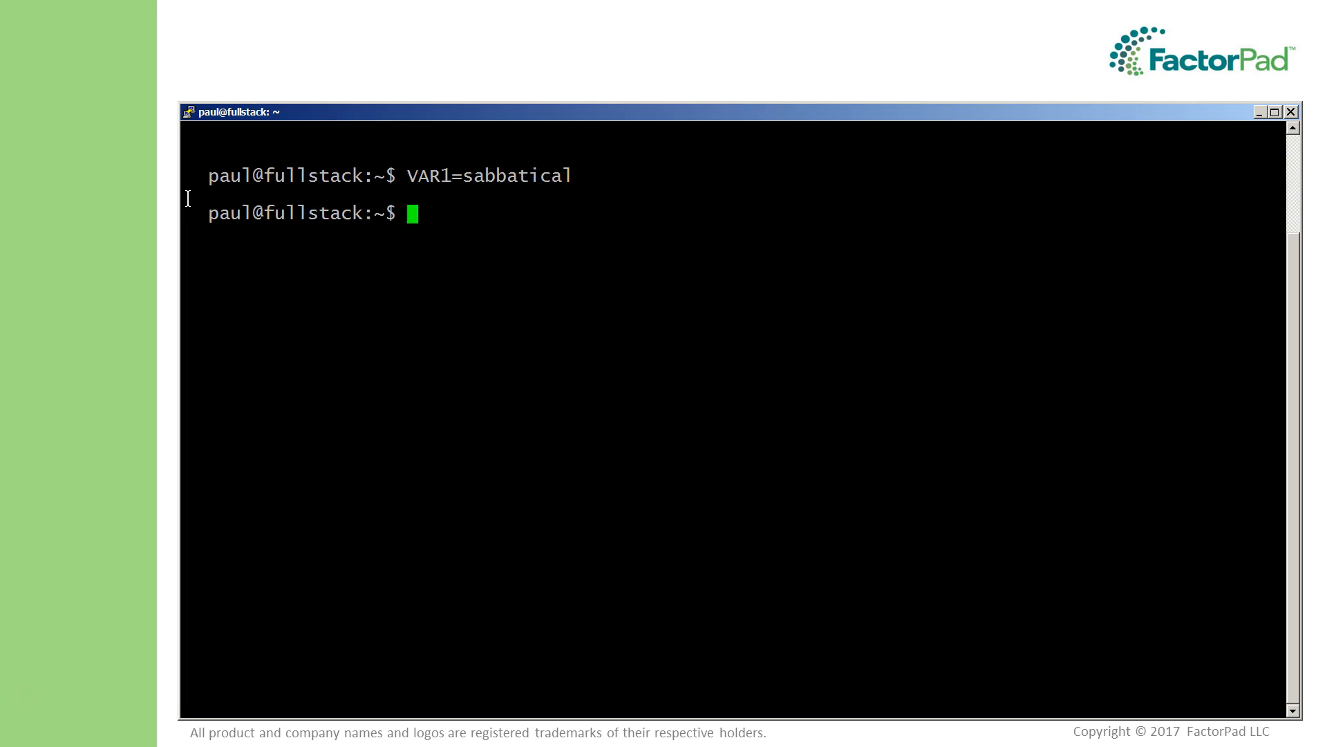
type("echo")
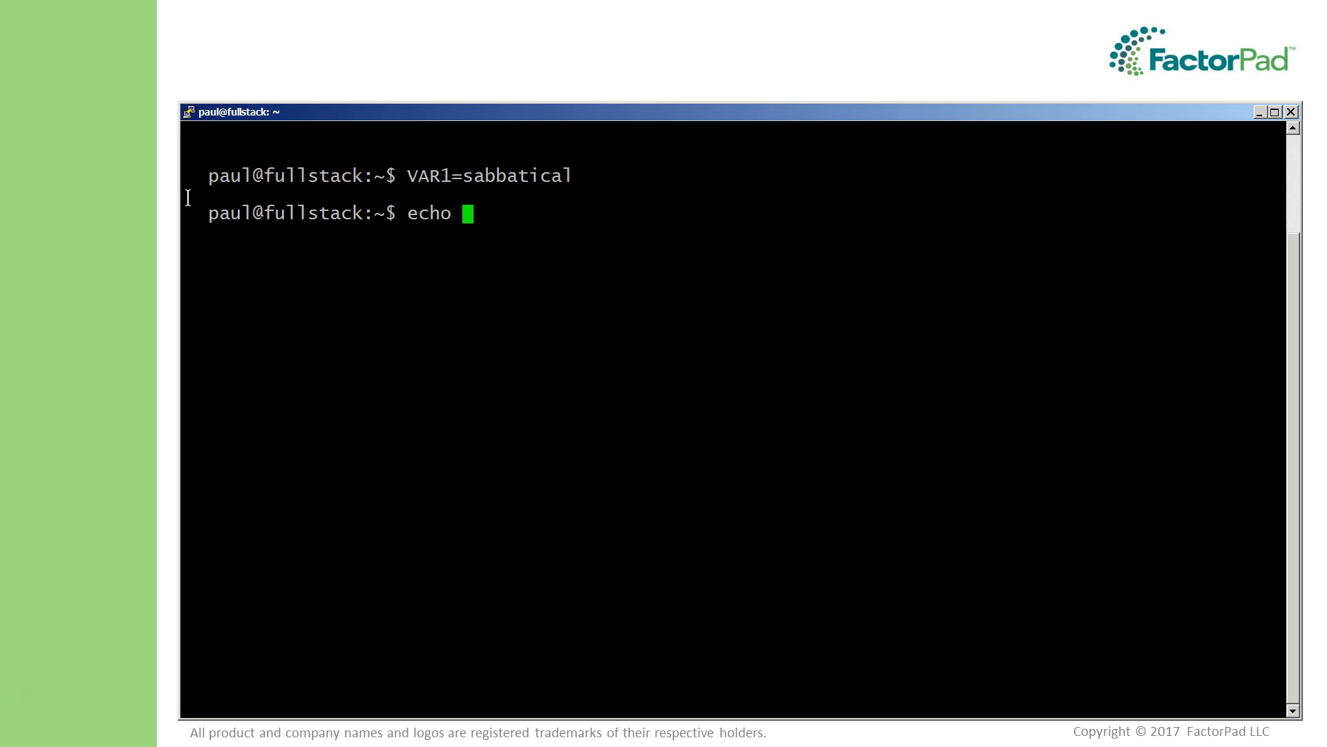
type("$VAR1")
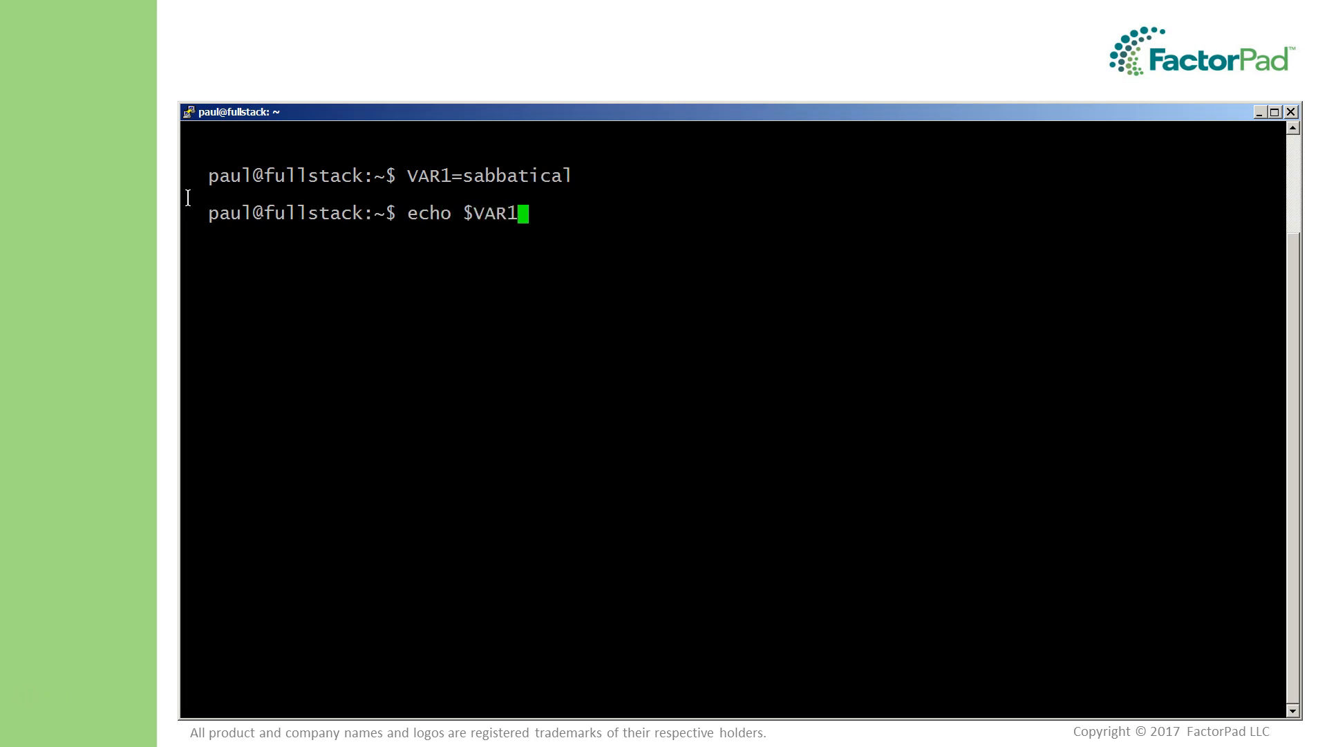
type("print")
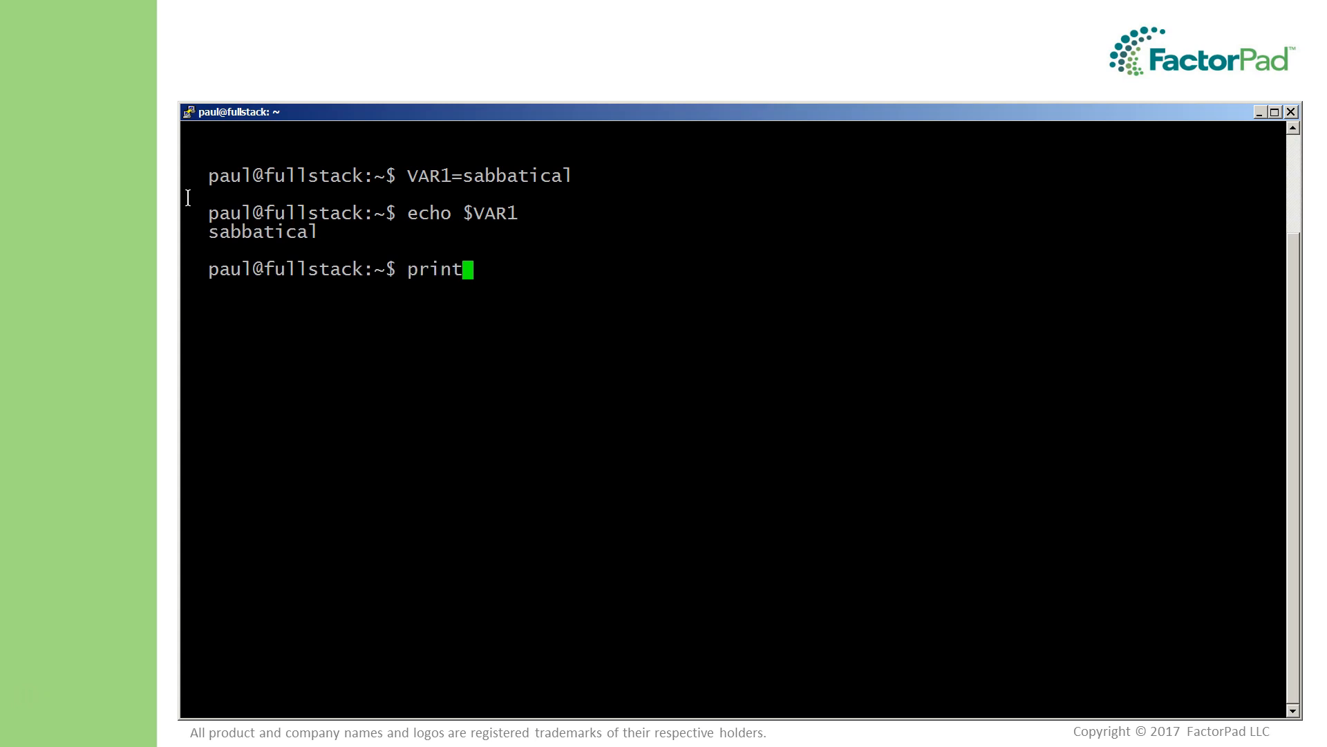
type("env VAR1")
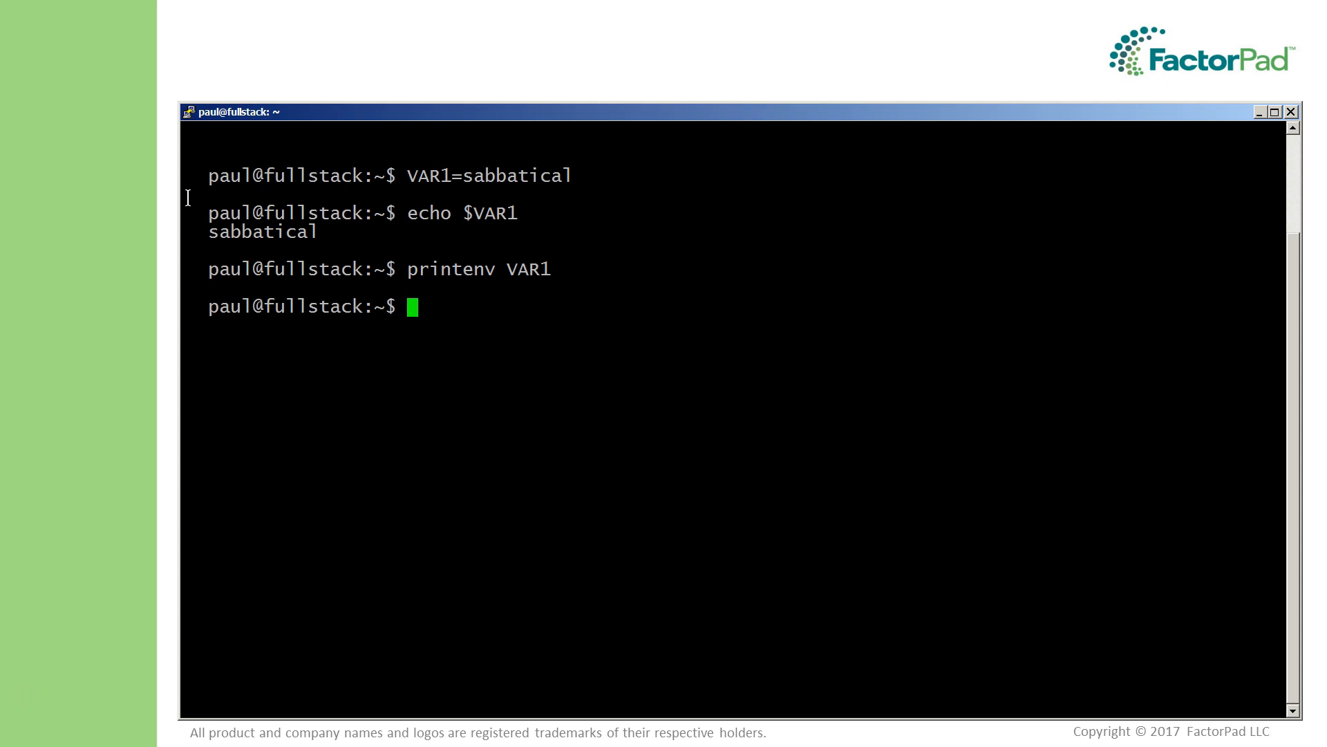
Step: Export VAR1 so printenv VAR1 reports sabbatical, then clear the screen
type("export")
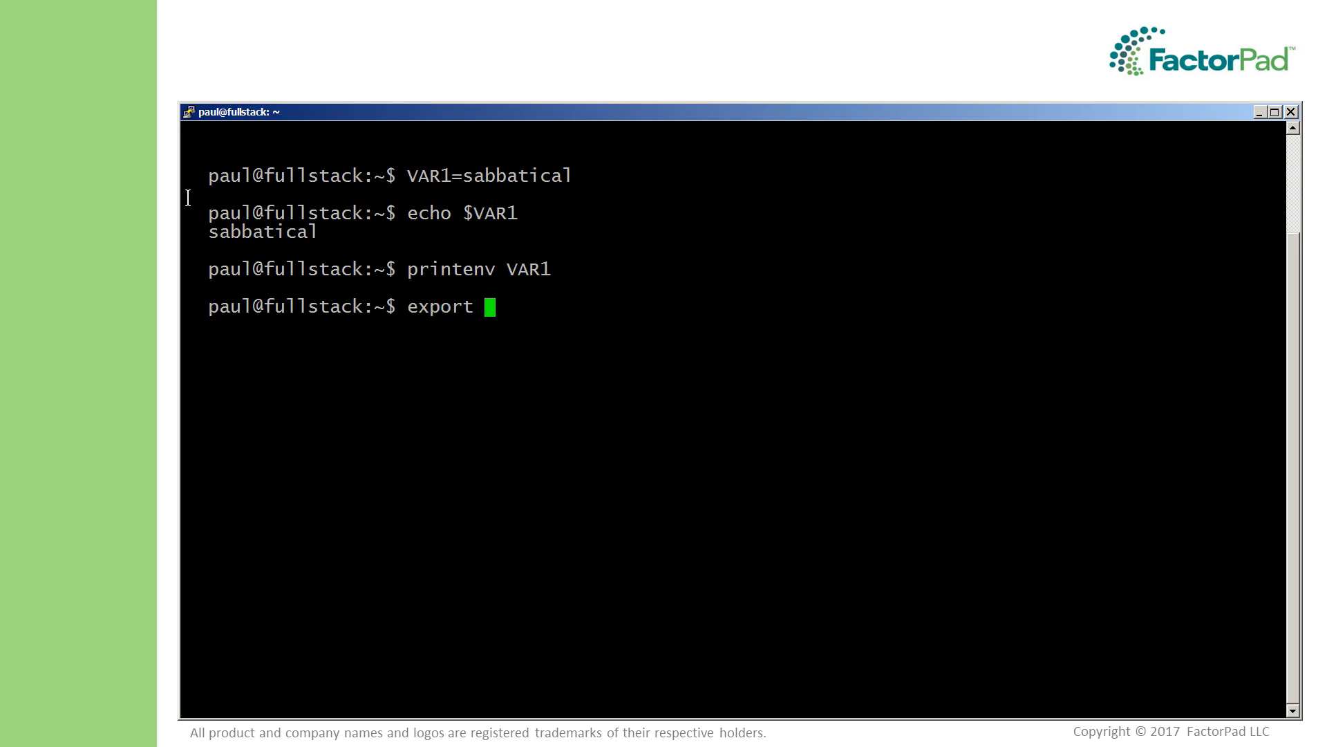
type("VAR1")
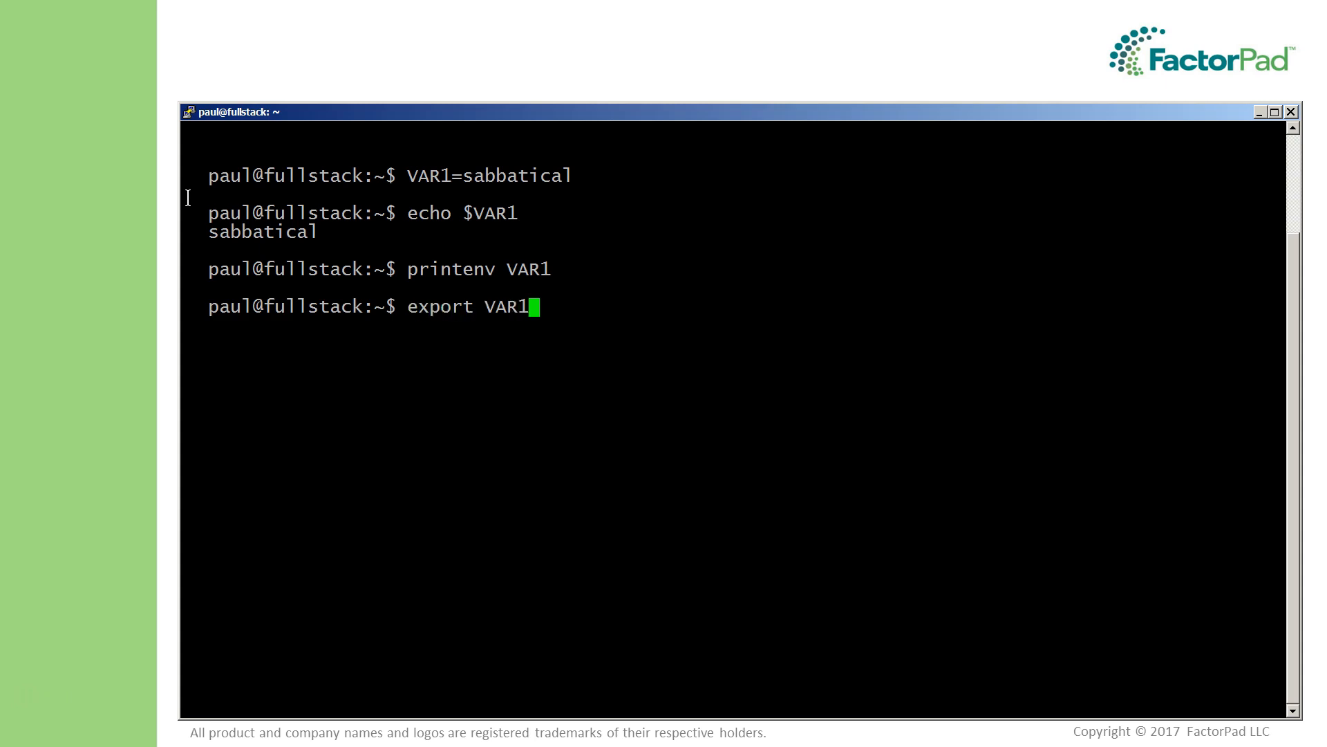
type("printenv VAR1")
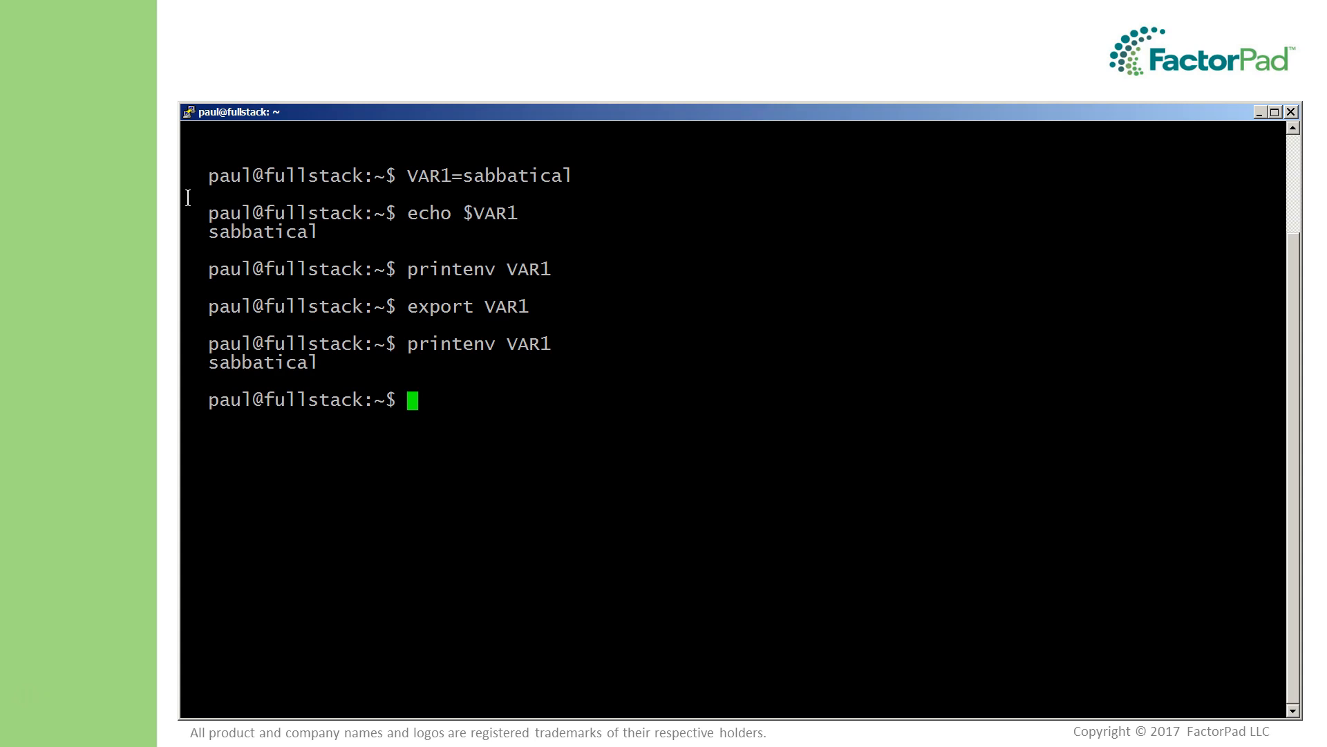
type("clear")
type("printenv")
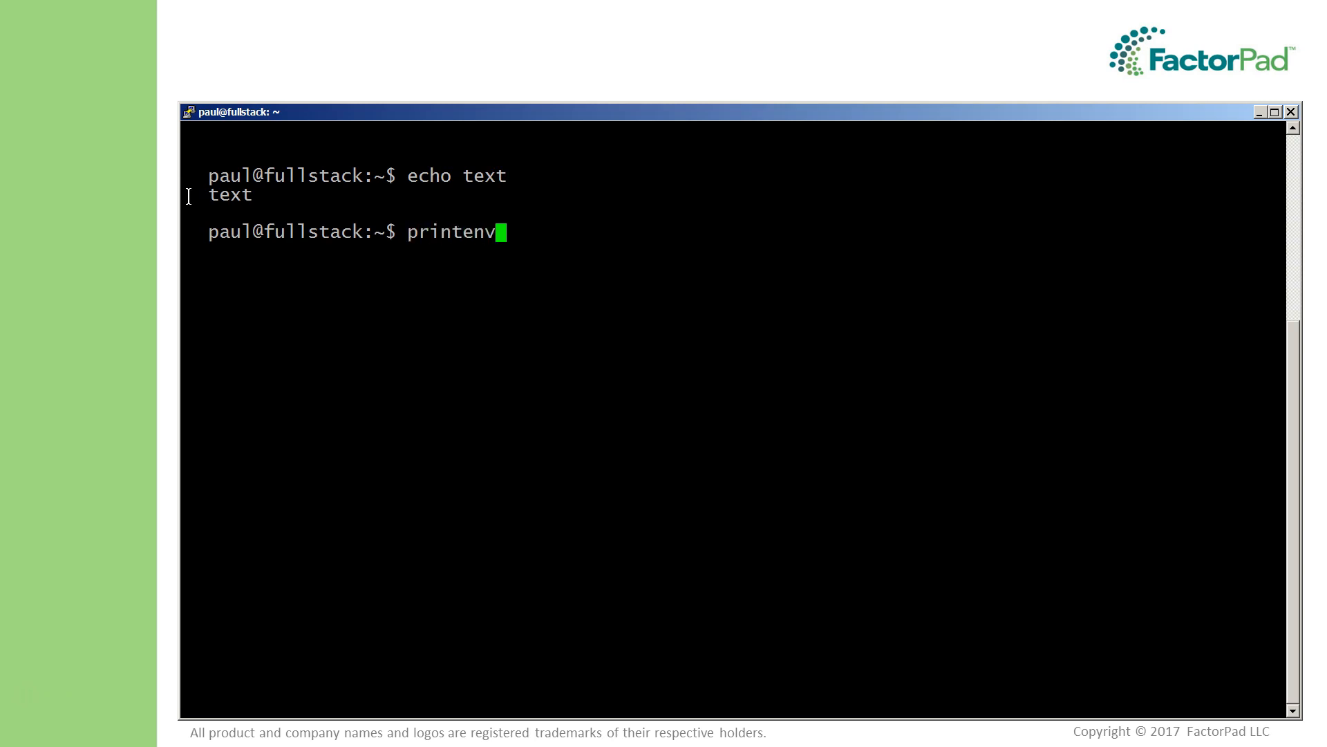
Step: Show USER via printenv USER, then compare echo USER with echo $USER
type("SER")
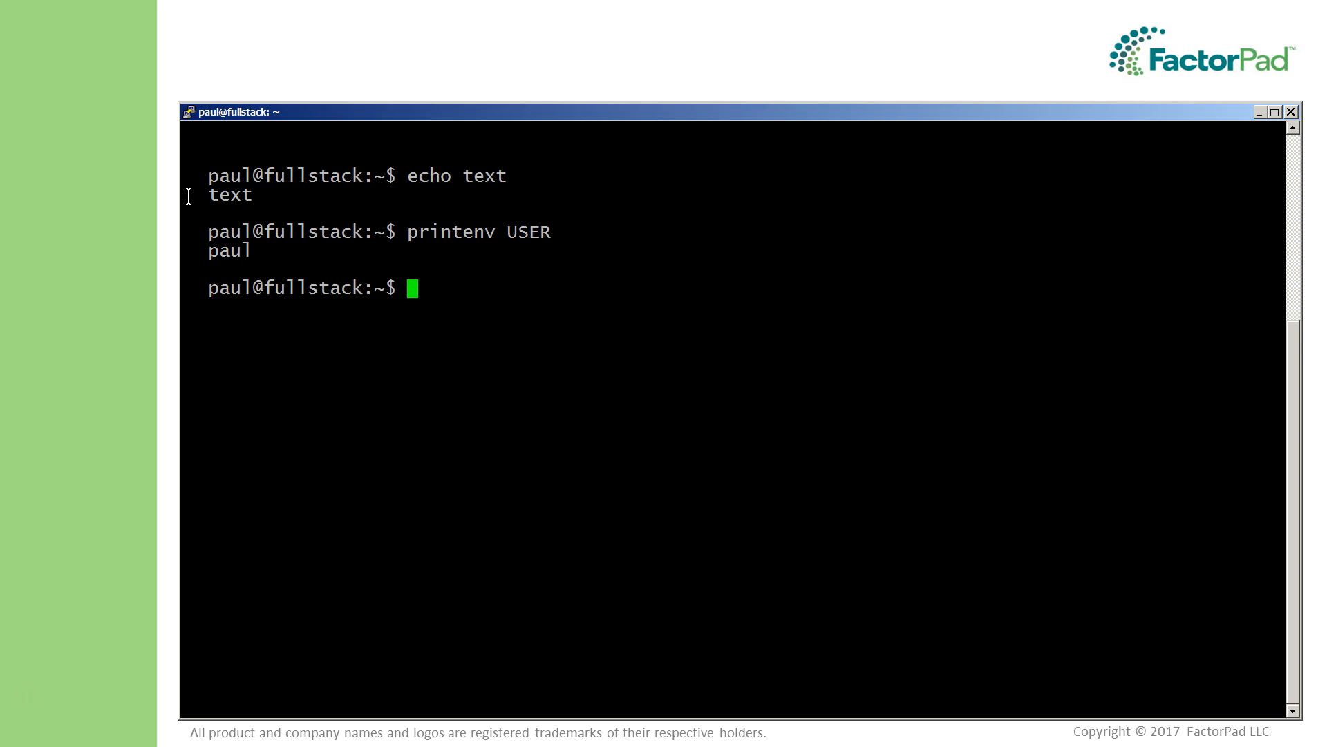
type("echo USER")
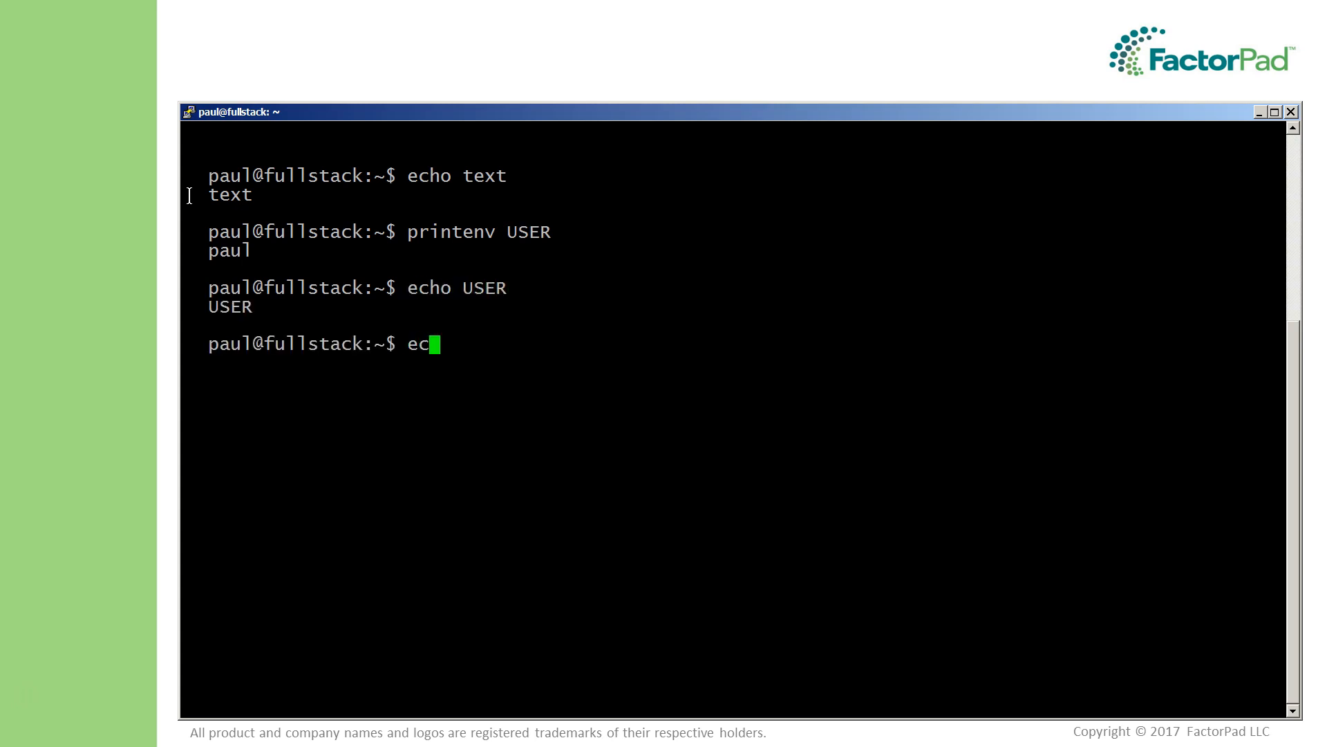
type("ho $USER")
type("clear; sleep")
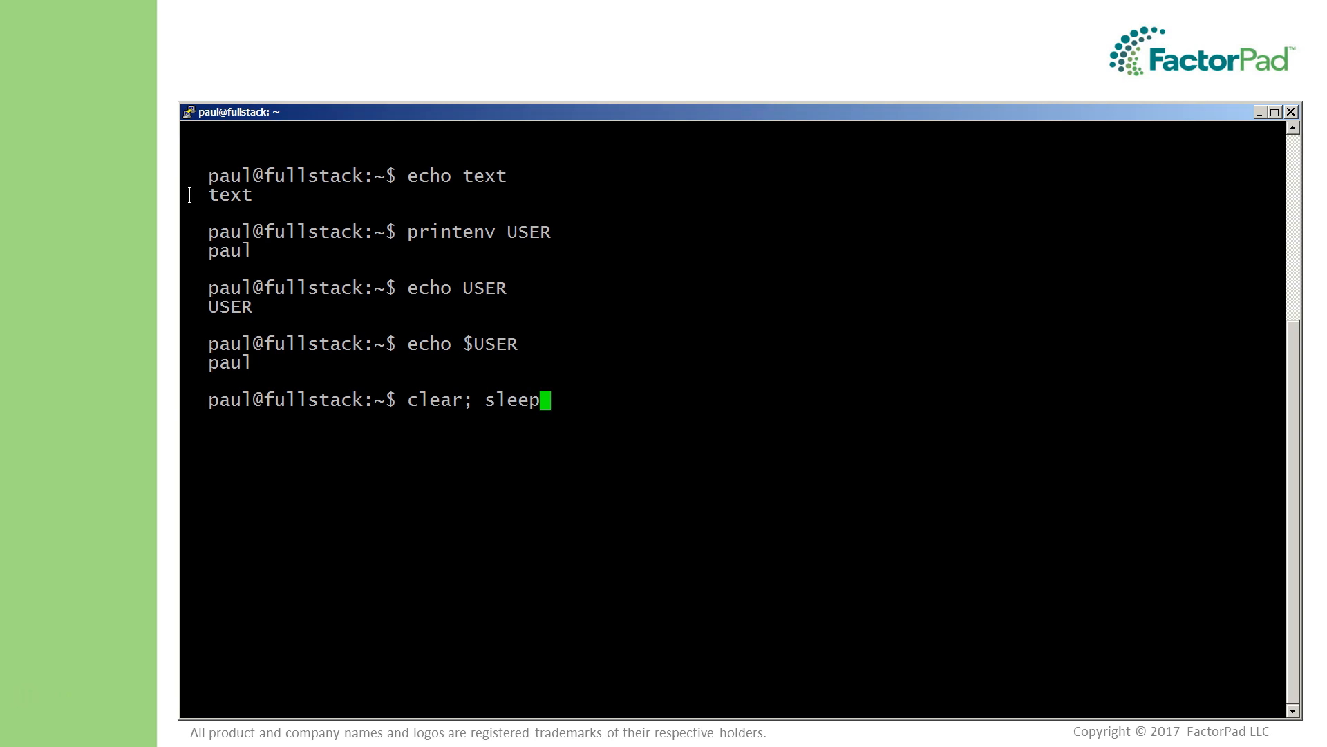
Step: Start a closing command: sleep 1, then echo "If you learned something today, please co..."
type("1; ec")
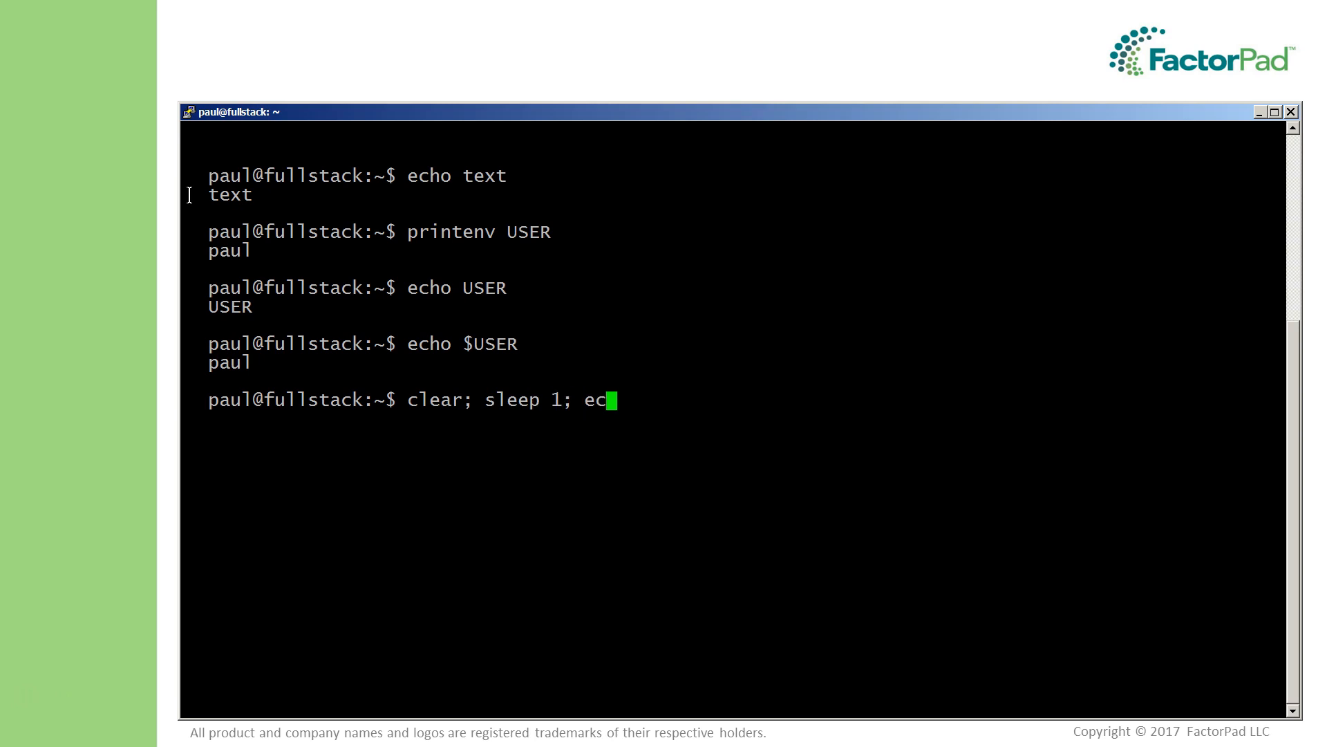
type("ho \"If you")
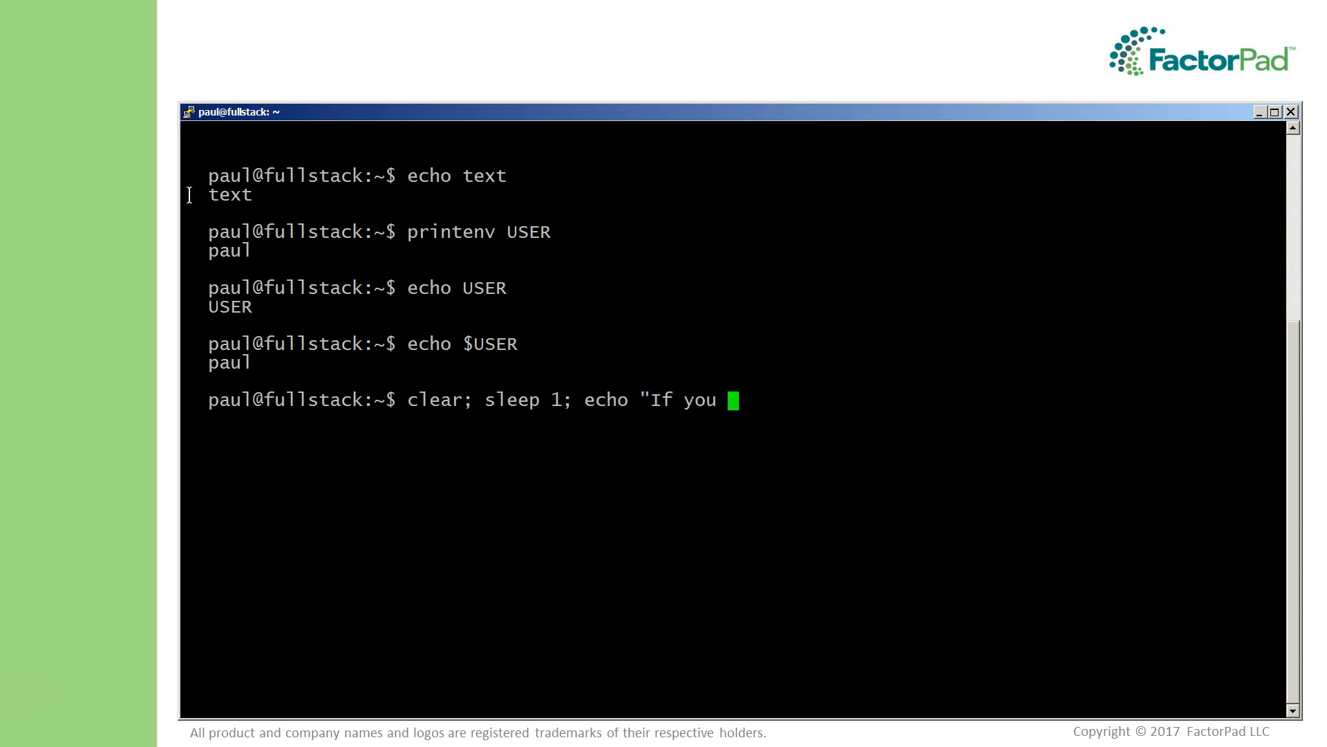
type("learned some")
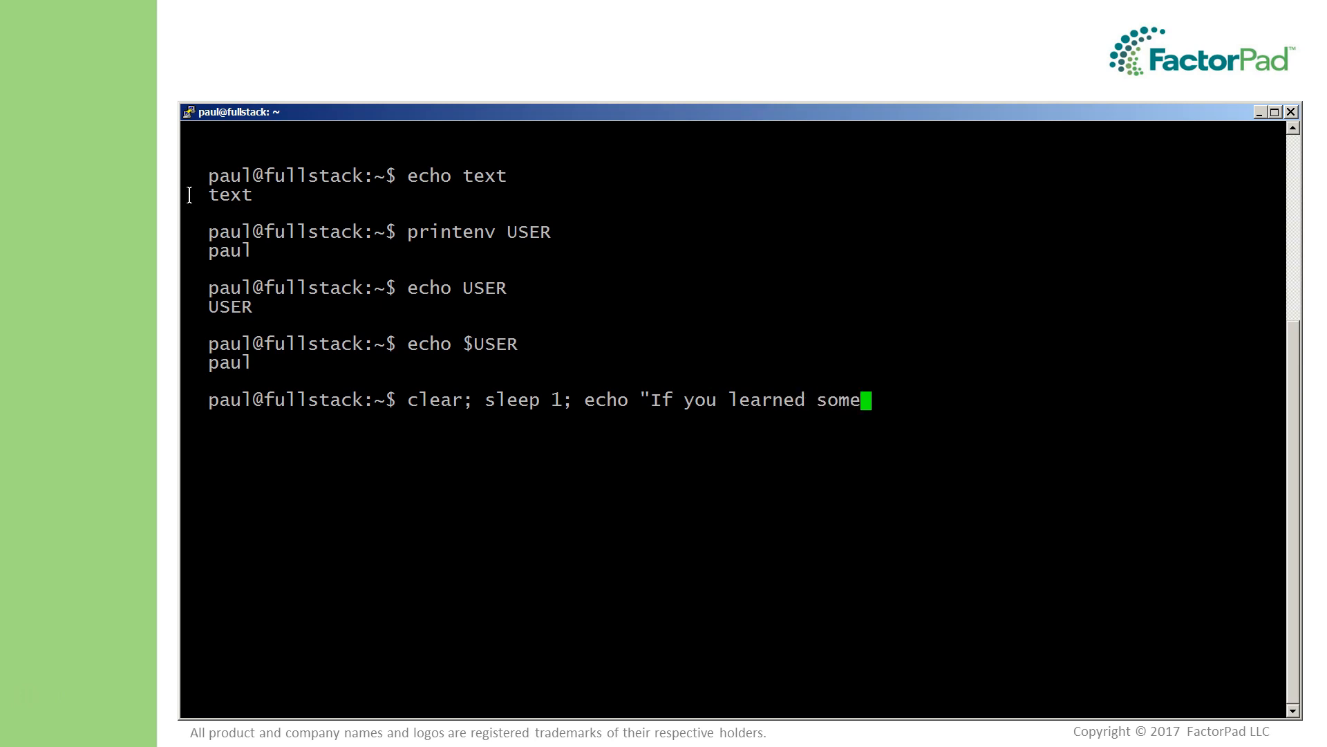
type("thing")
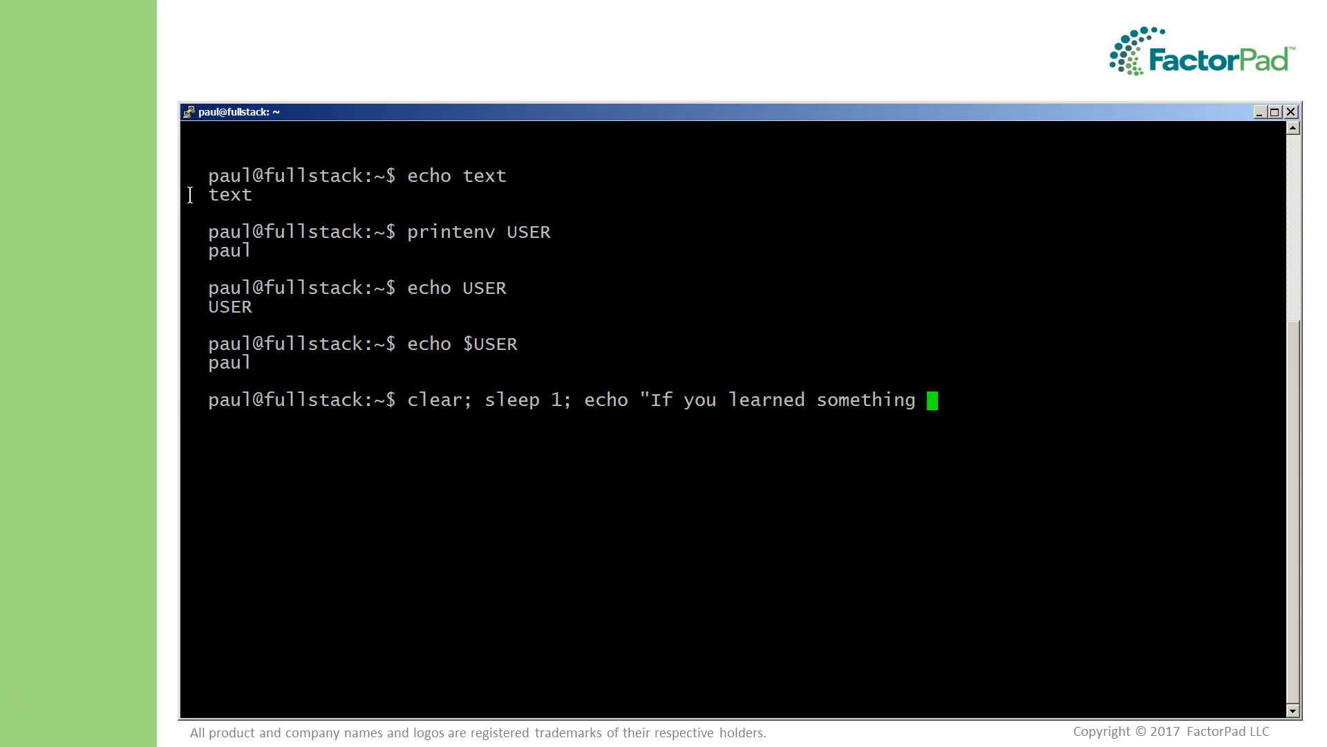
type("today, please consider subscribing.\" Thank yo")
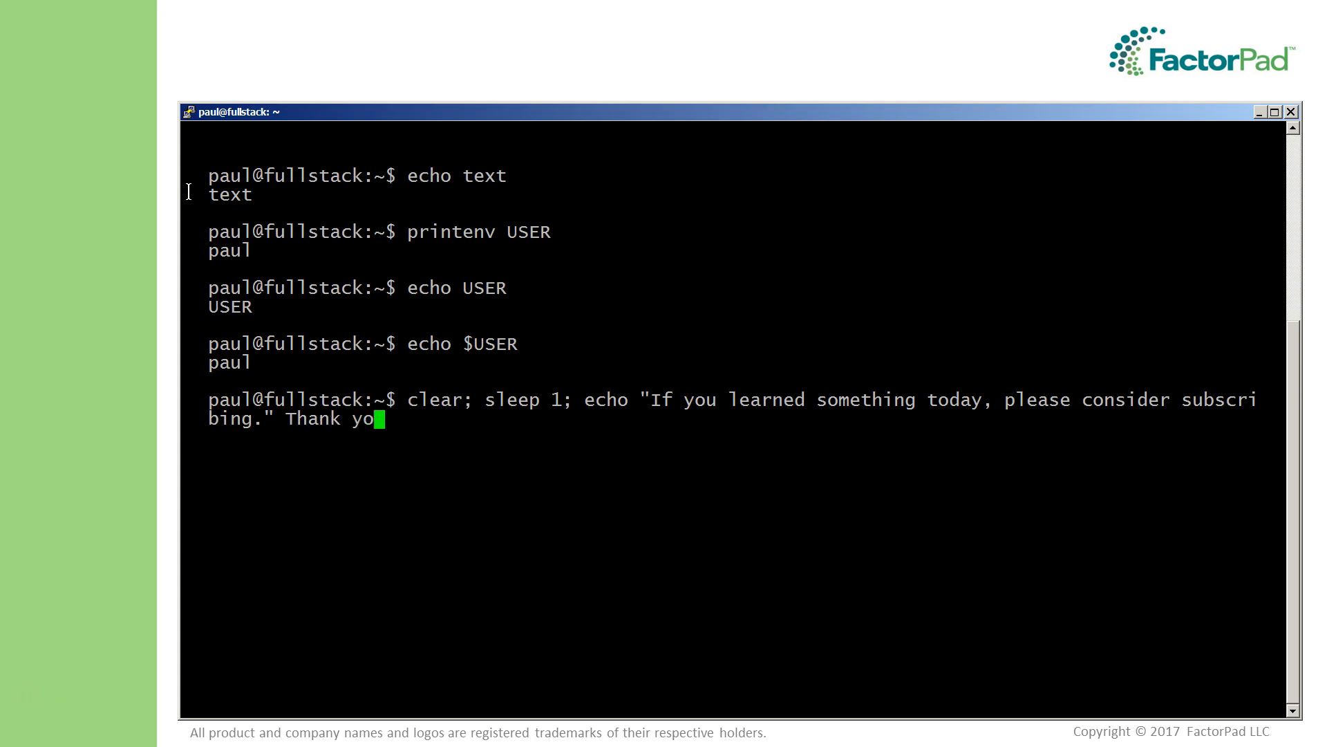
Step: Extend the closing message with a thank-you to $USER, sleep 3, and clear
type("u, $U")
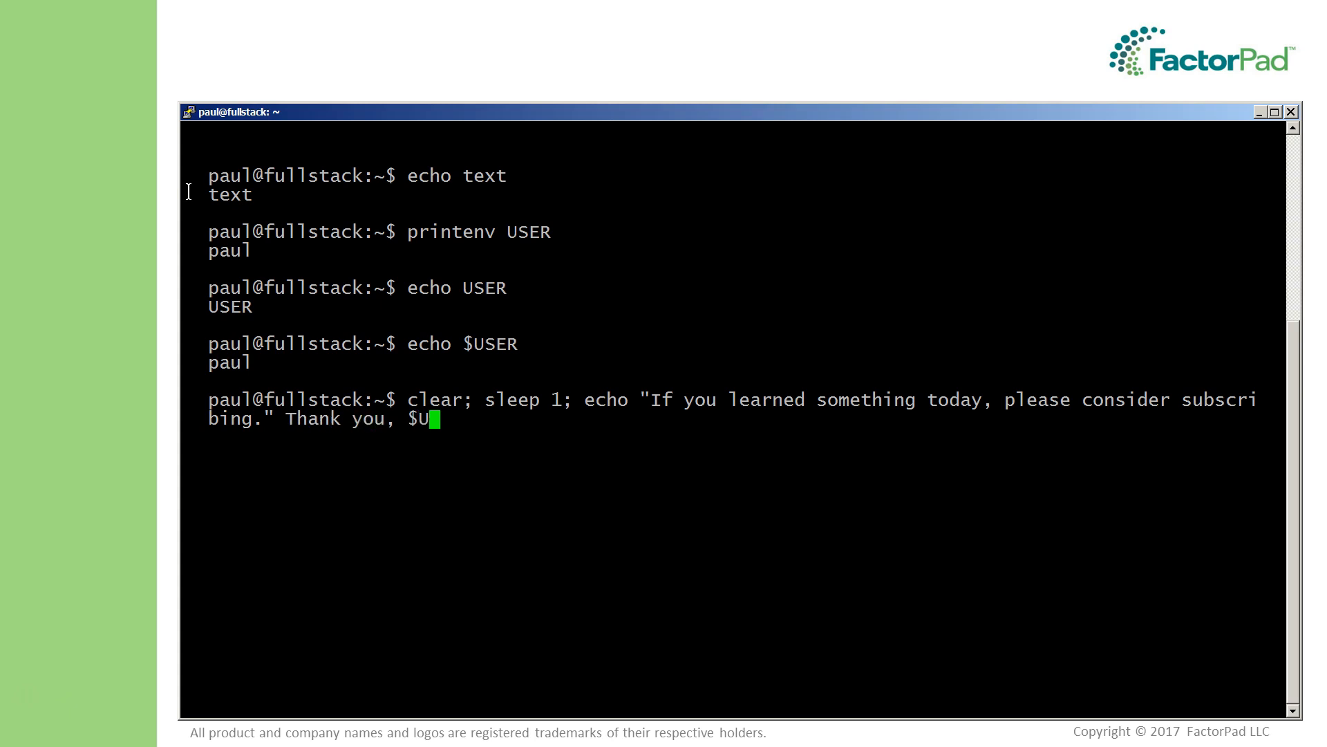
type("SER; sle")
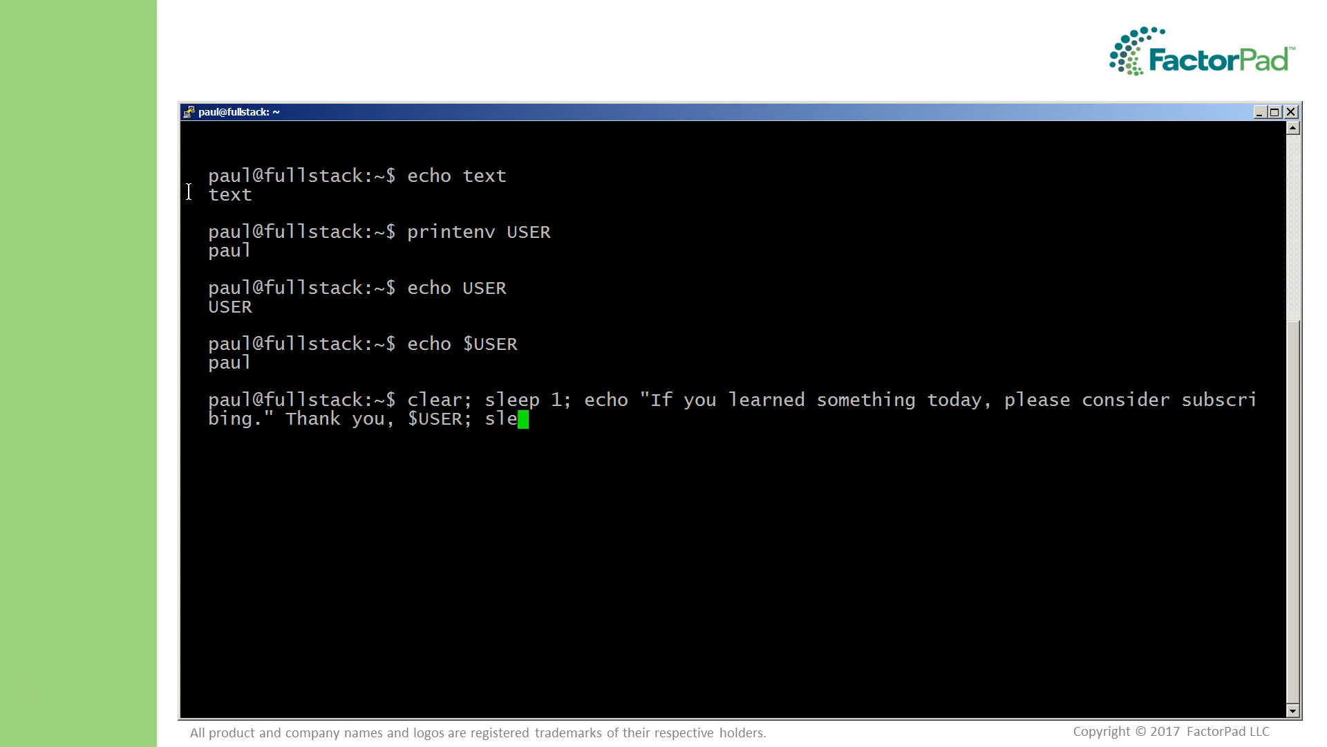
type("ep 3; cl")
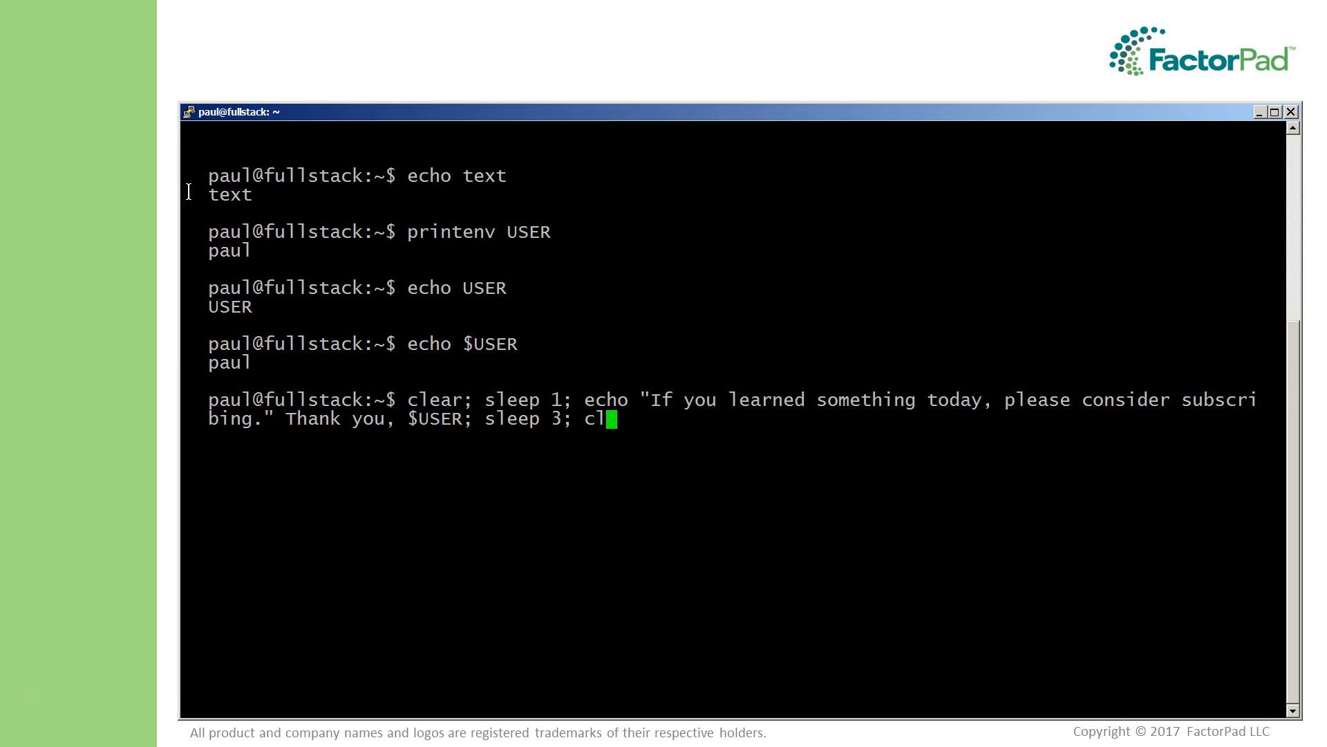